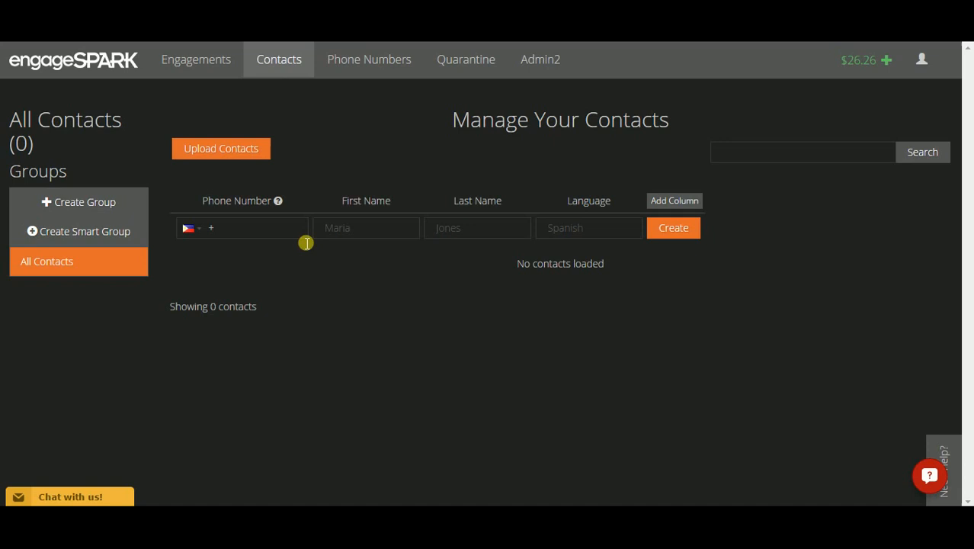
mouse_move(299, 171)
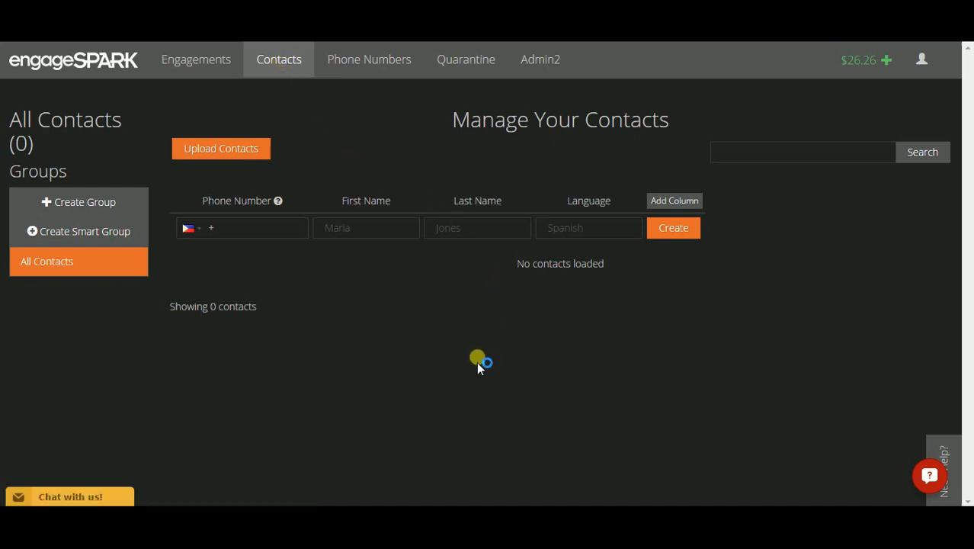
mouse_move(389, 317)
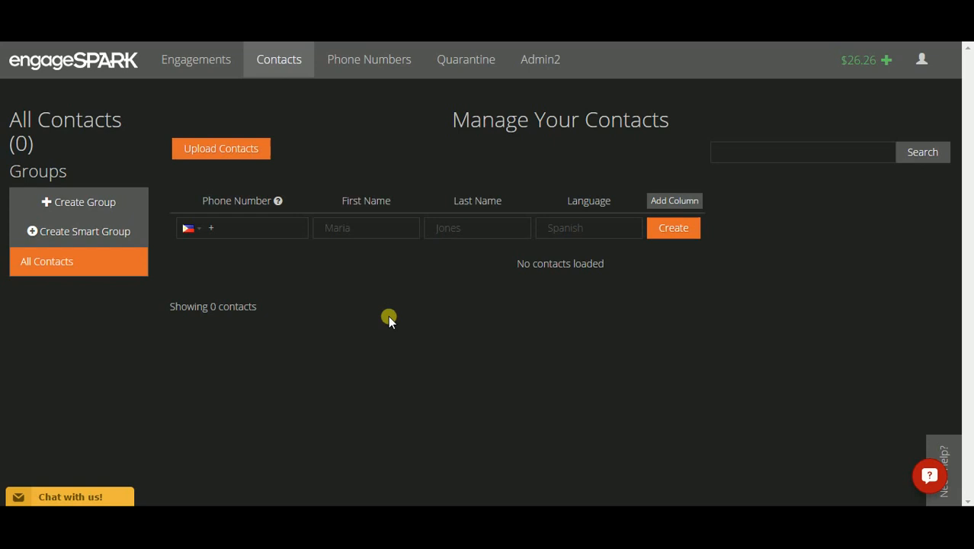
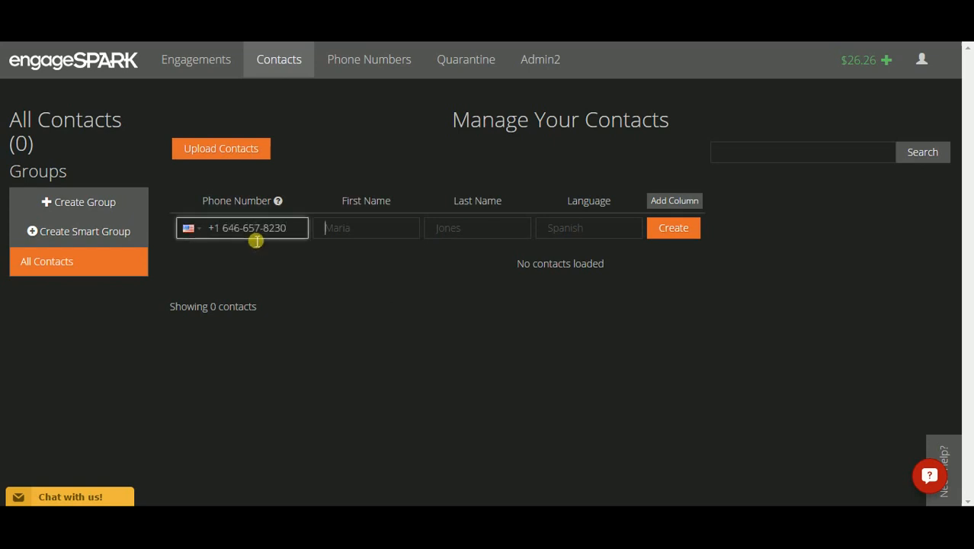
text(Avner)
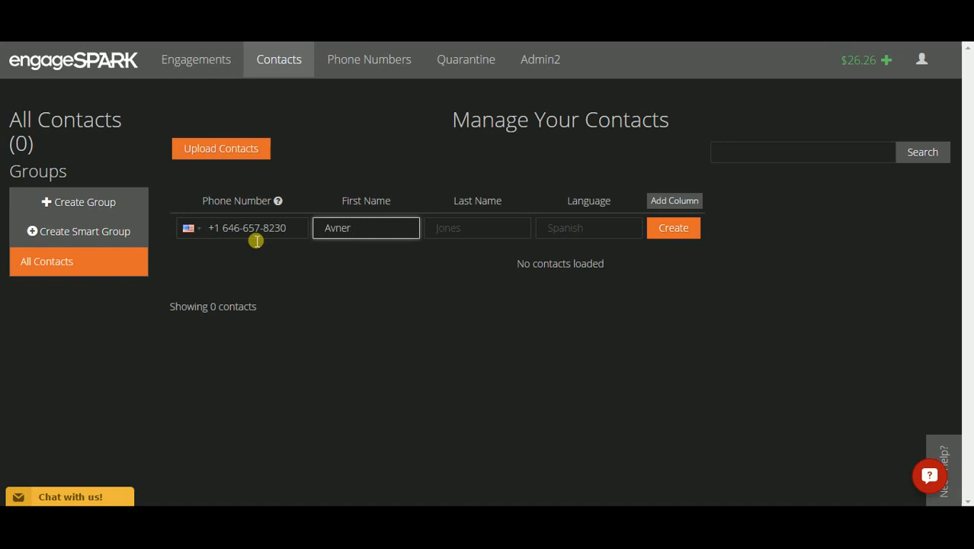
click(673, 227)
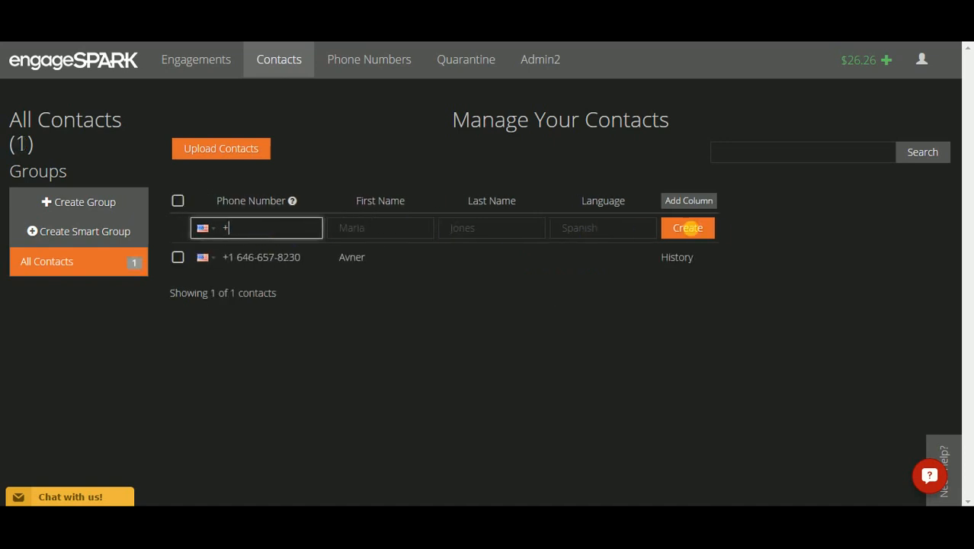
mouse_move(261, 242)
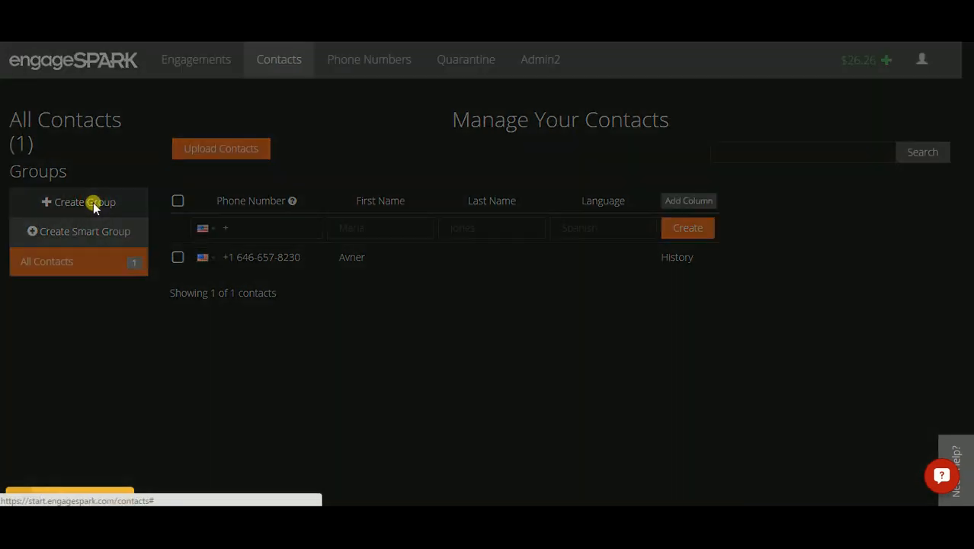
Step: Create a group named Avner and add the Avner contact to it
click(79, 201)
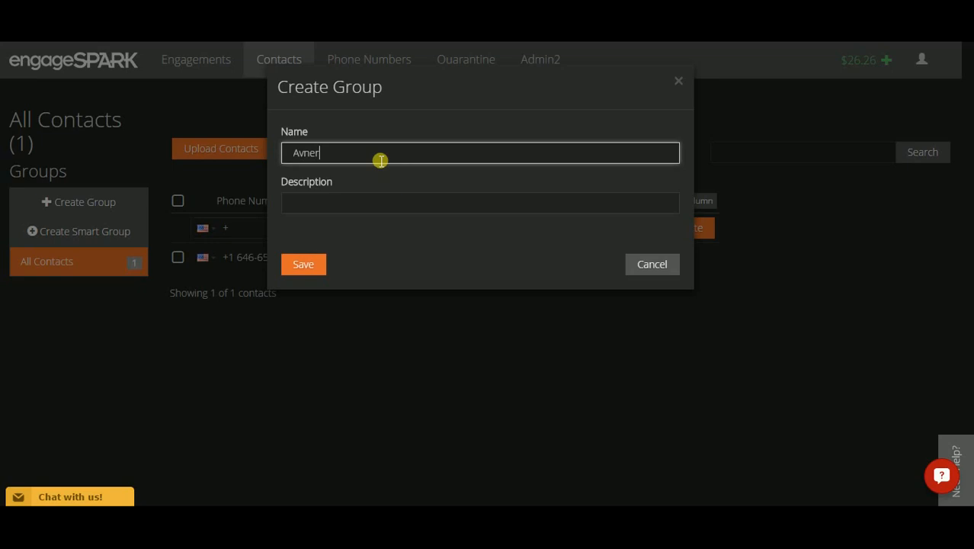
click(302, 264)
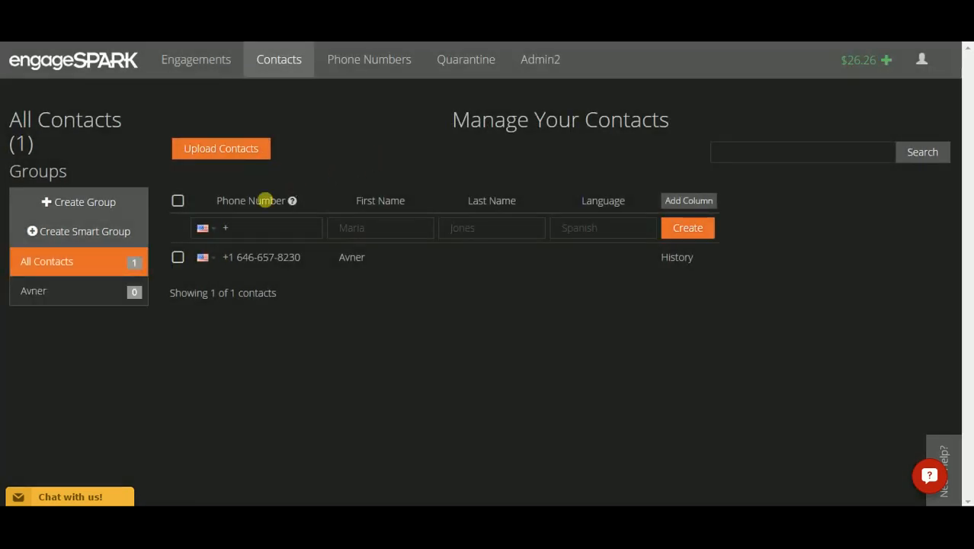
click(178, 201)
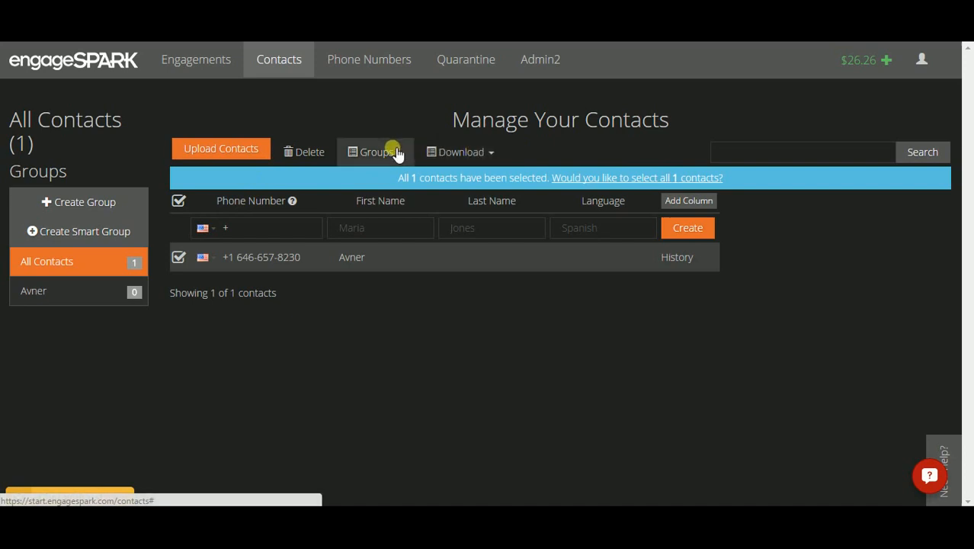
click(375, 151)
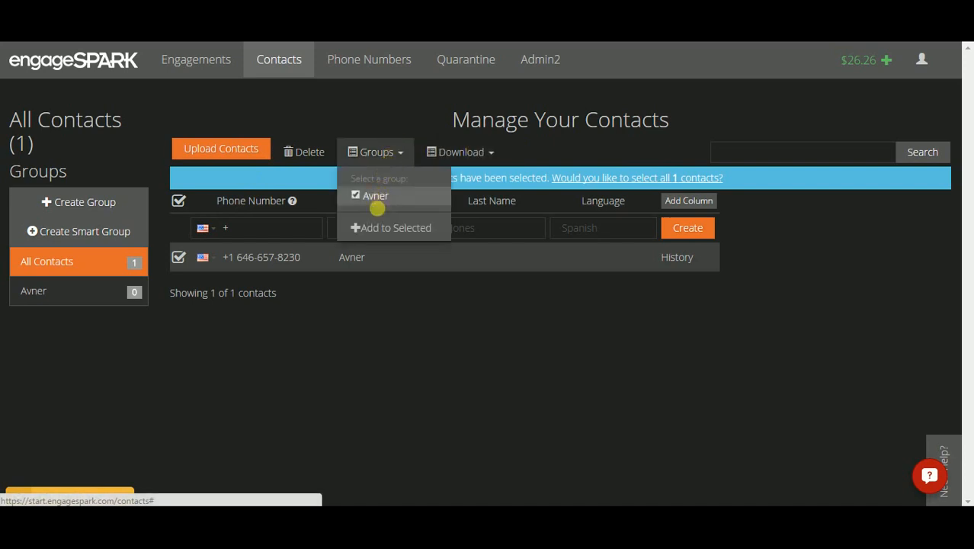
click(396, 227)
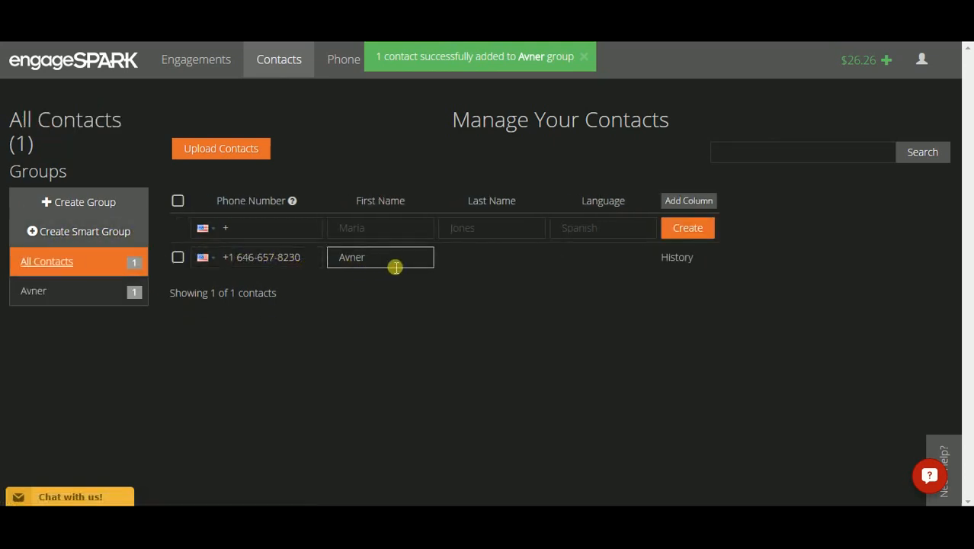
click(491, 257)
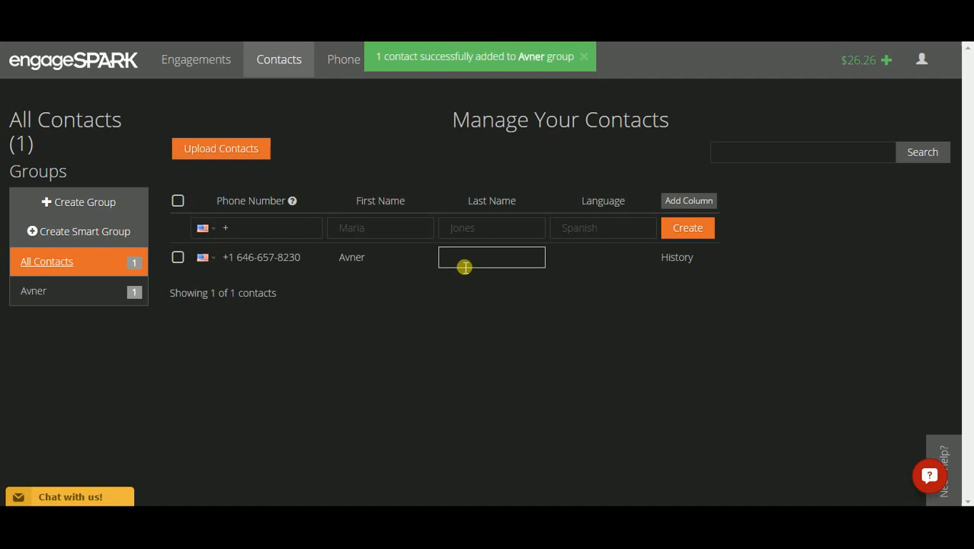
click(491, 257)
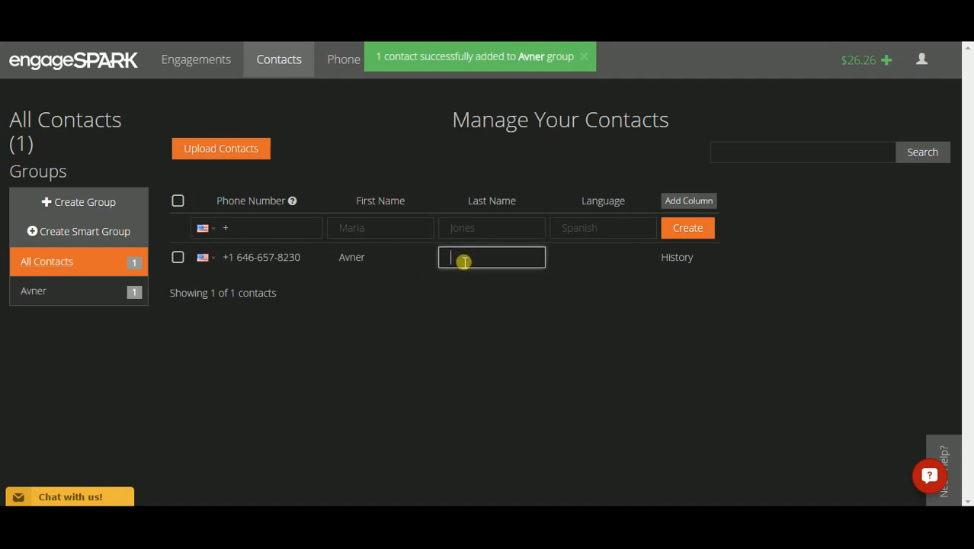
text(English)
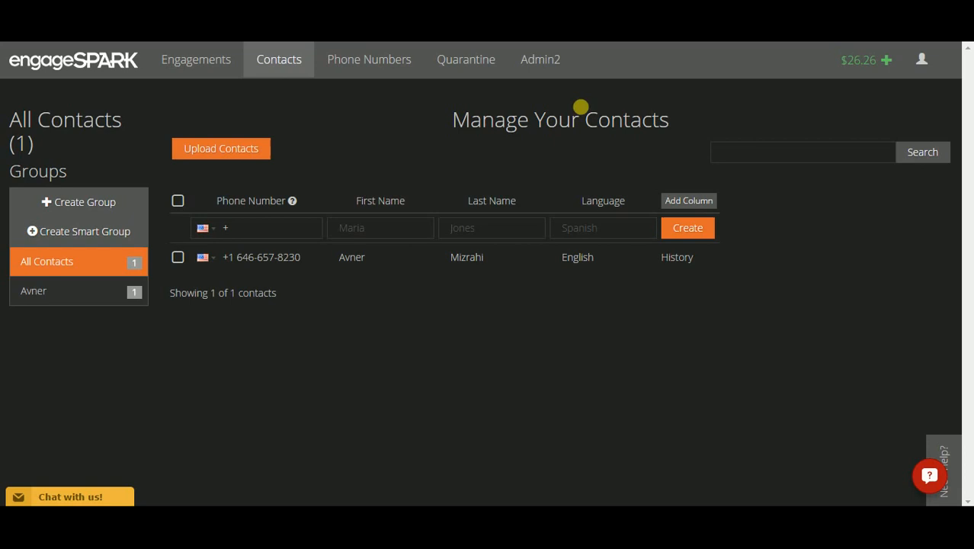
mouse_move(582, 140)
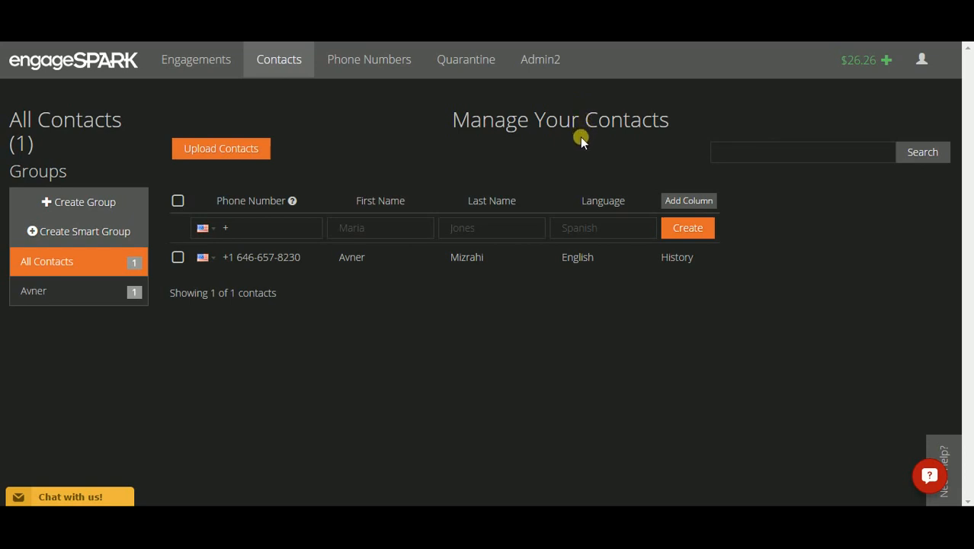
mouse_move(661, 173)
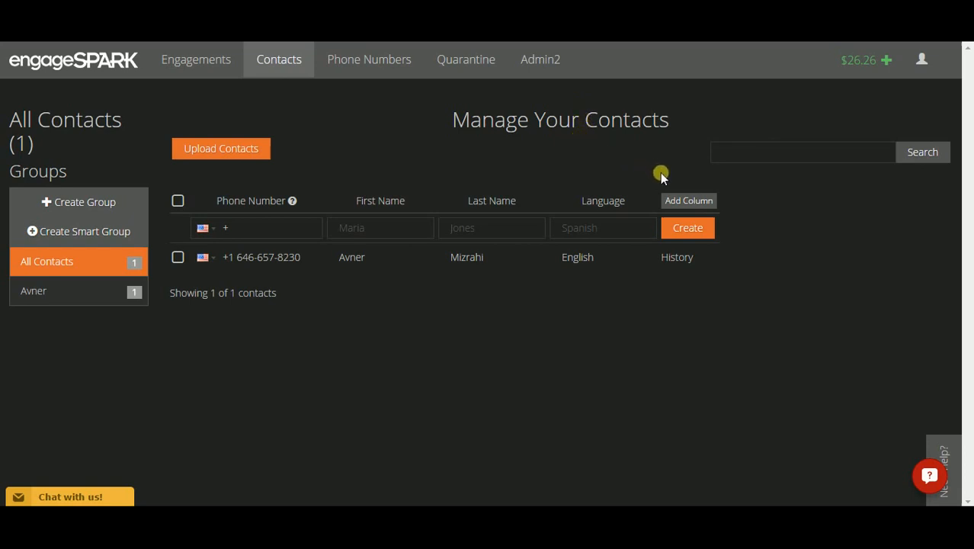
Step: Add Gender and City columns, with Avner's city New York and gender Male
click(688, 200)
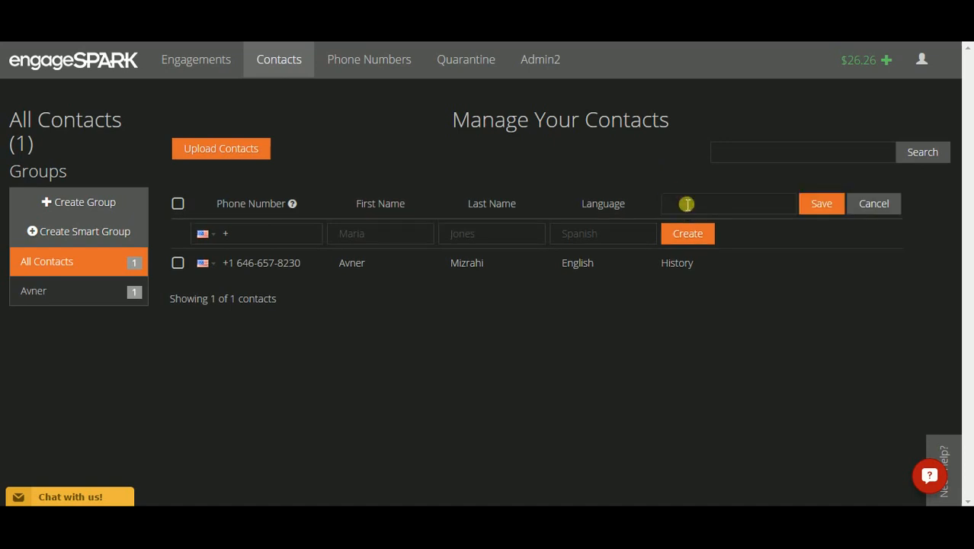
text(Gender)
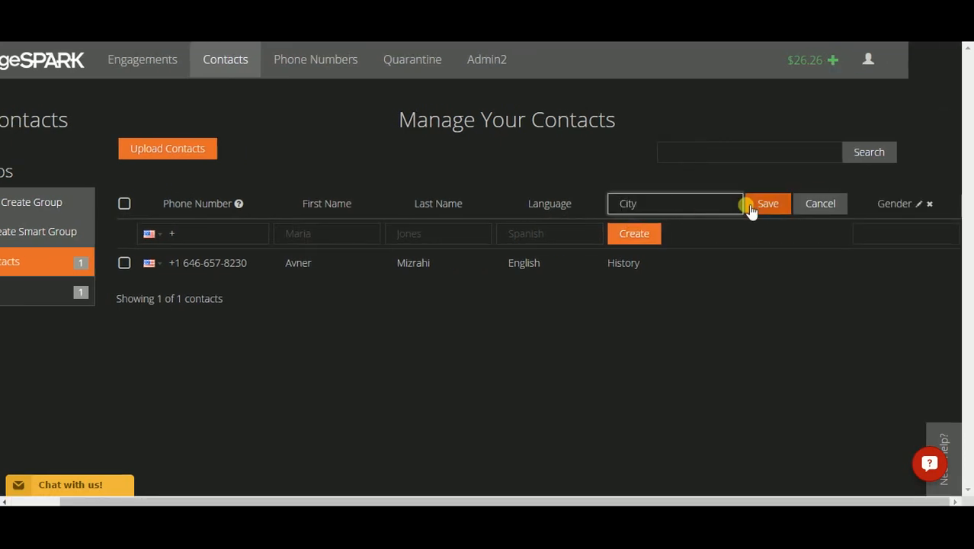
click(767, 203)
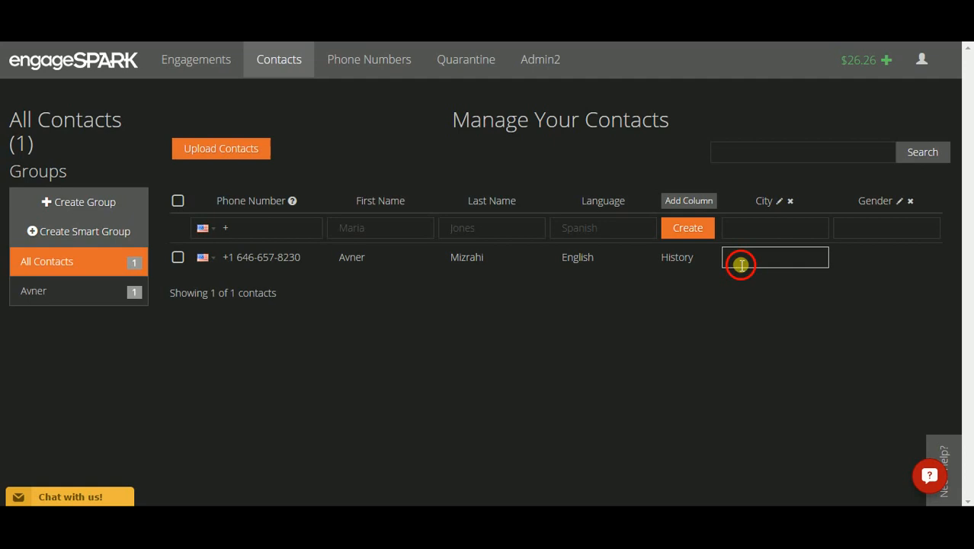
text(New)
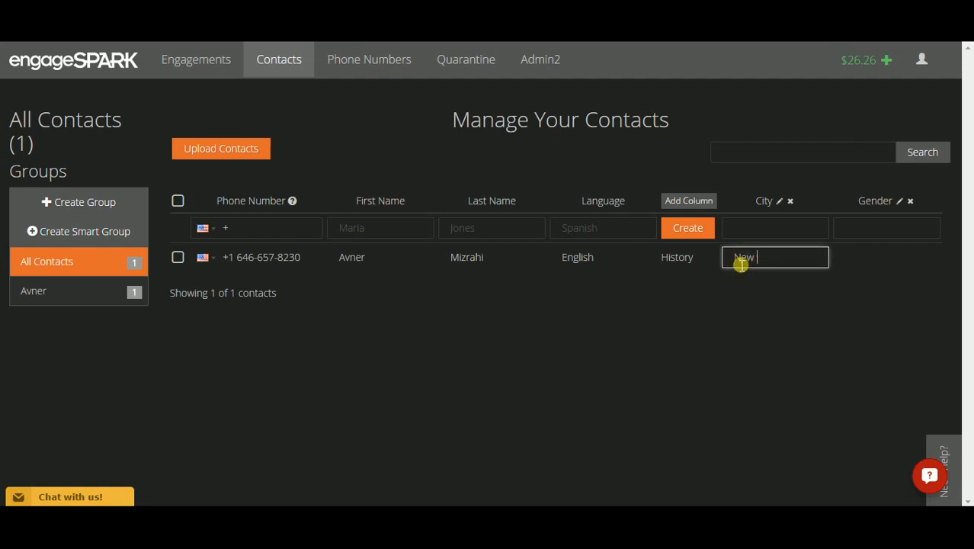
text(Male)
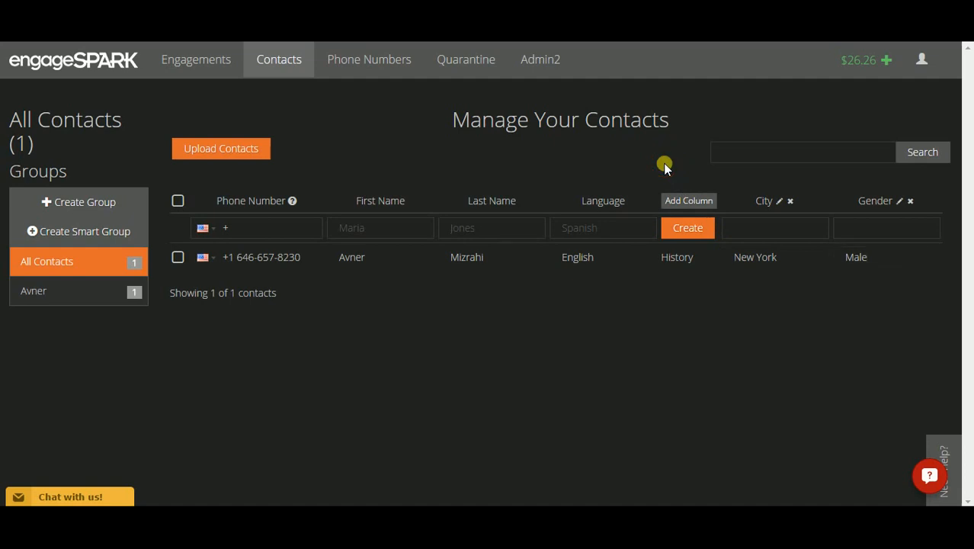
mouse_move(634, 300)
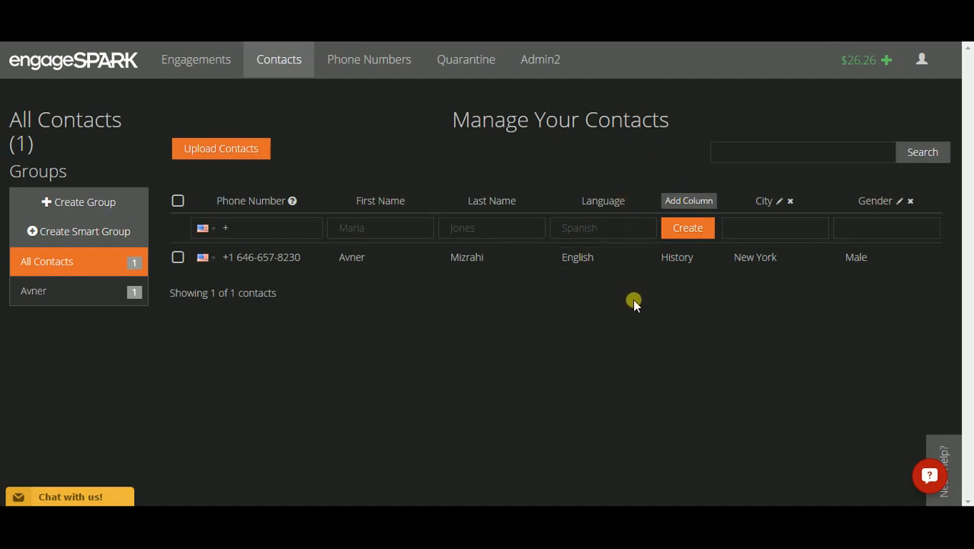
mouse_move(492, 328)
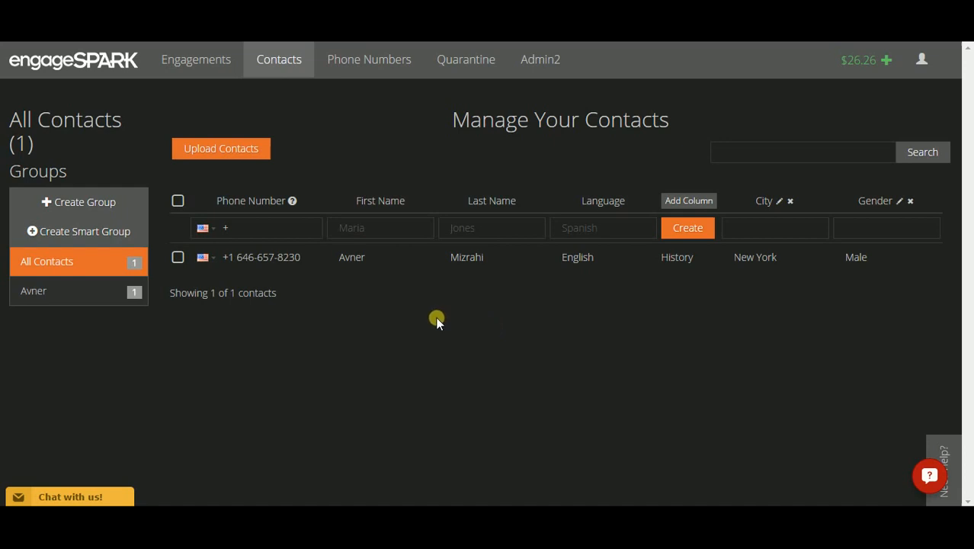
mouse_move(355, 305)
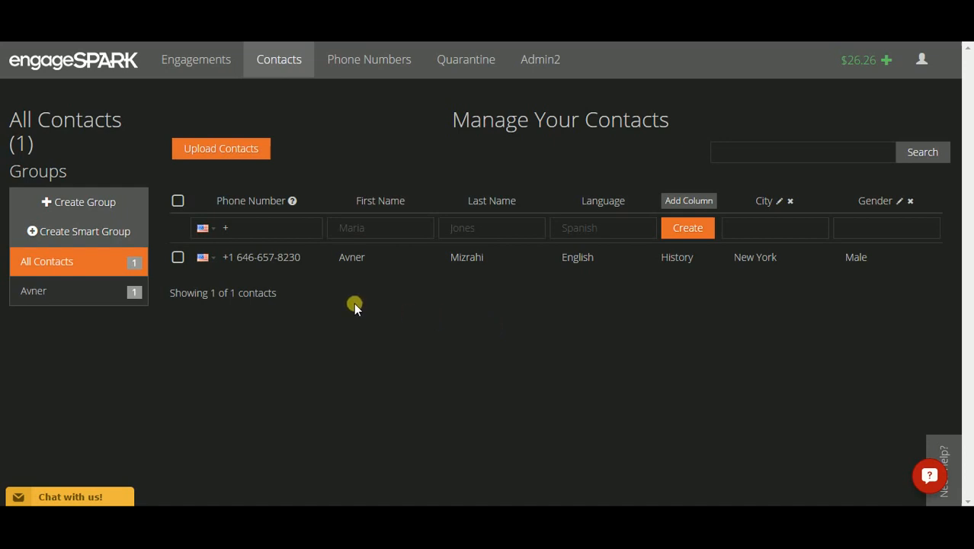
mouse_move(302, 305)
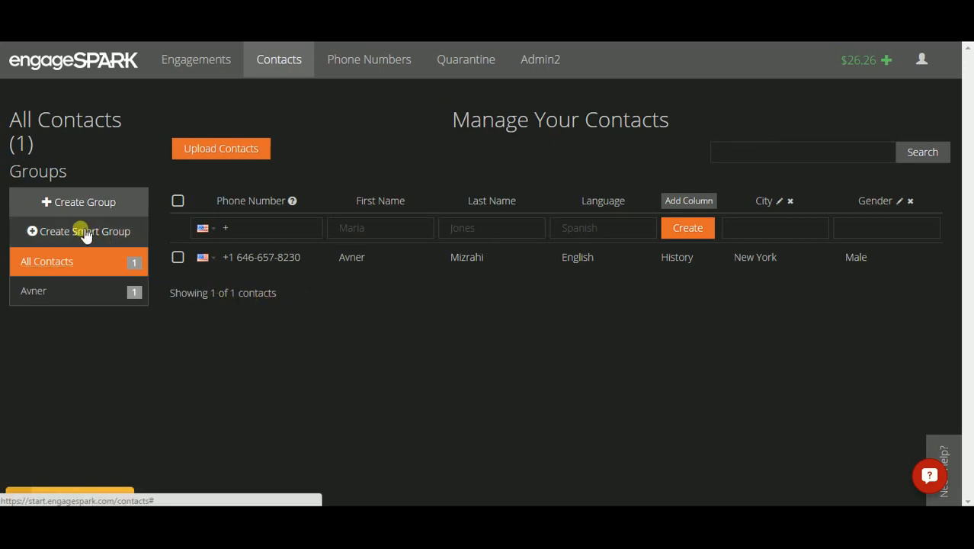
Step: Build the 'Men in New York' smart group with clause City equals new york
click(84, 231)
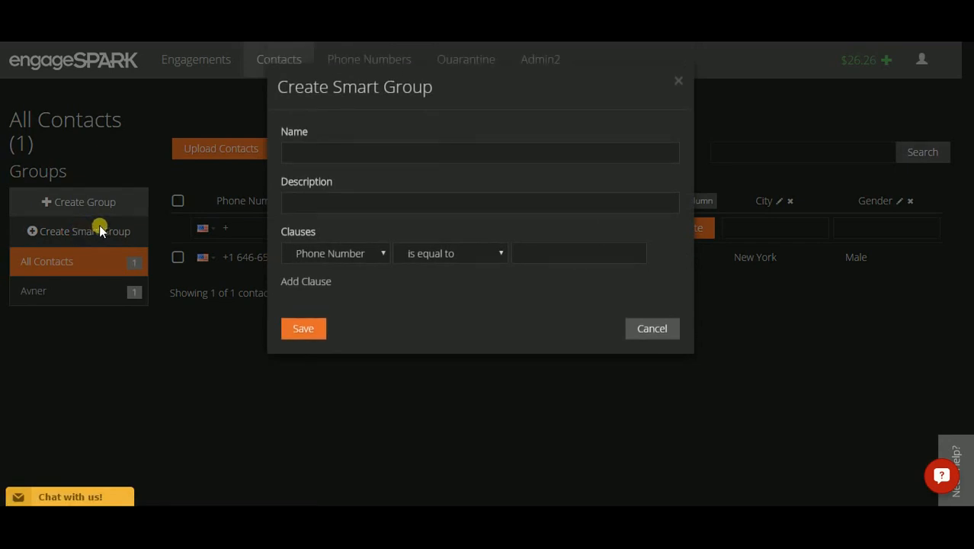
click(480, 153)
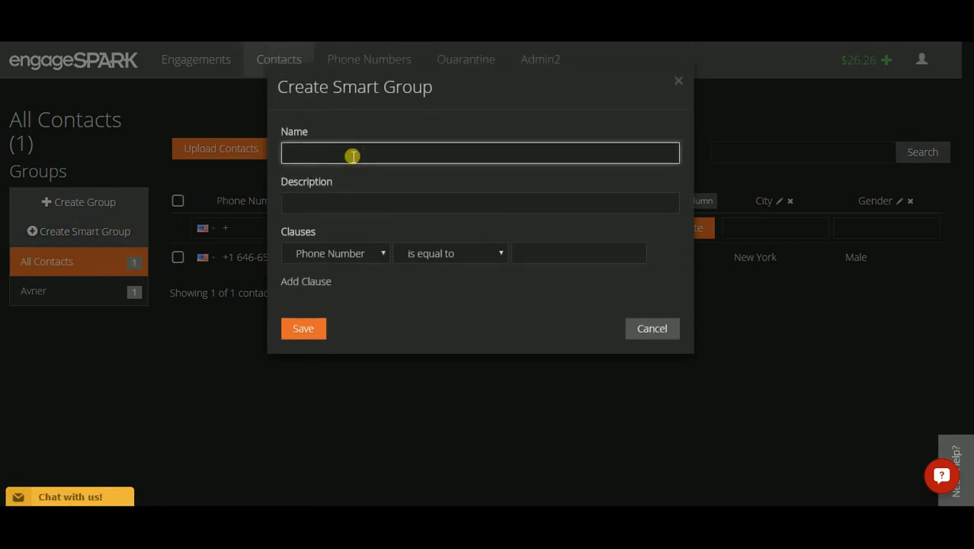
text(Men in New Yor)
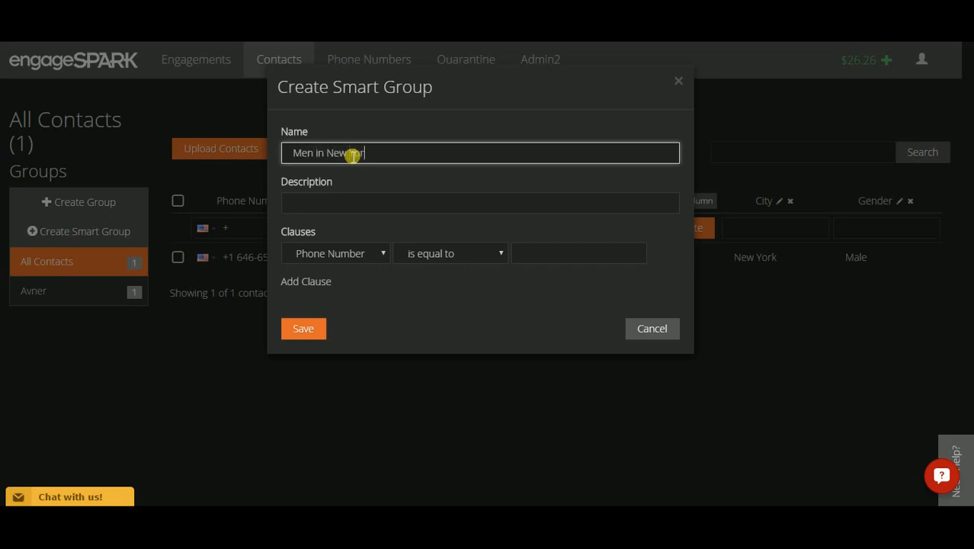
click(335, 253)
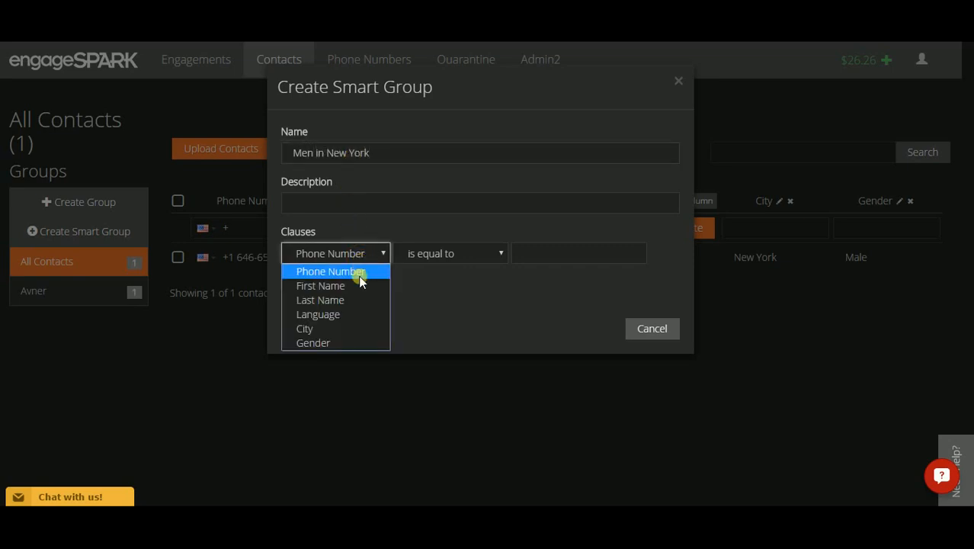
click(304, 328)
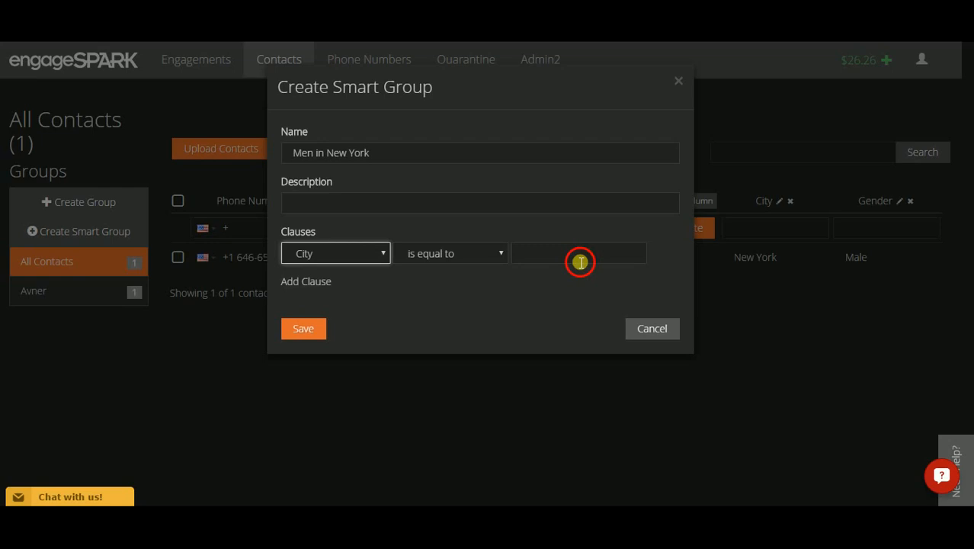
text(new york)
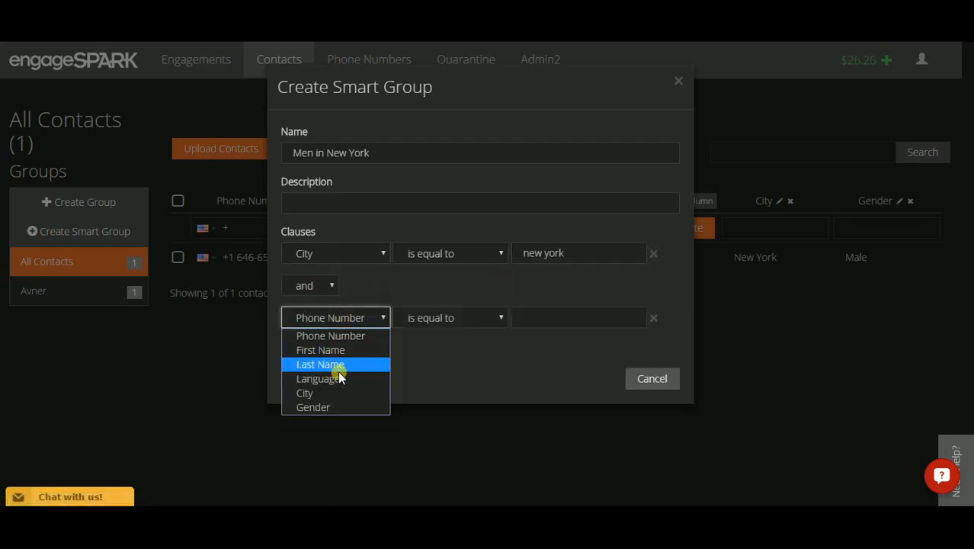
click(313, 406)
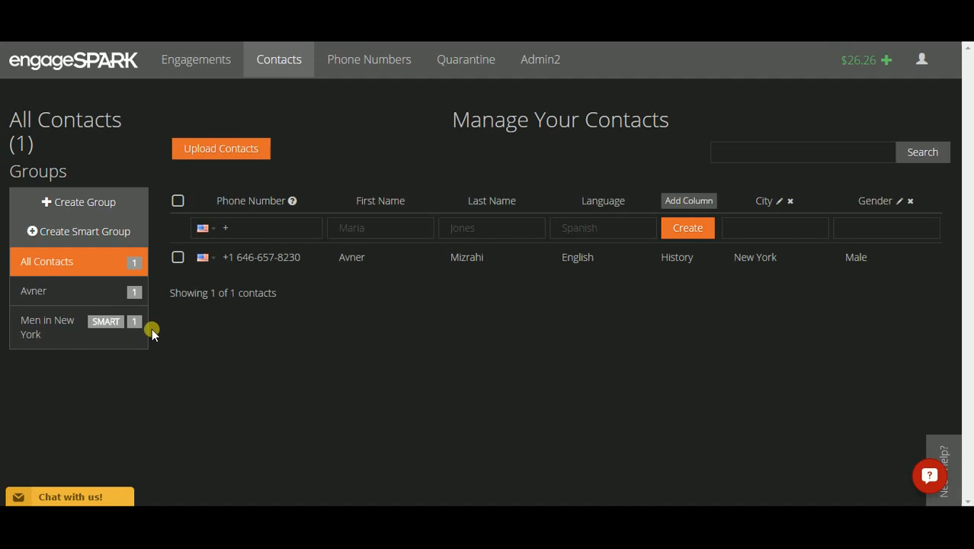
mouse_move(165, 330)
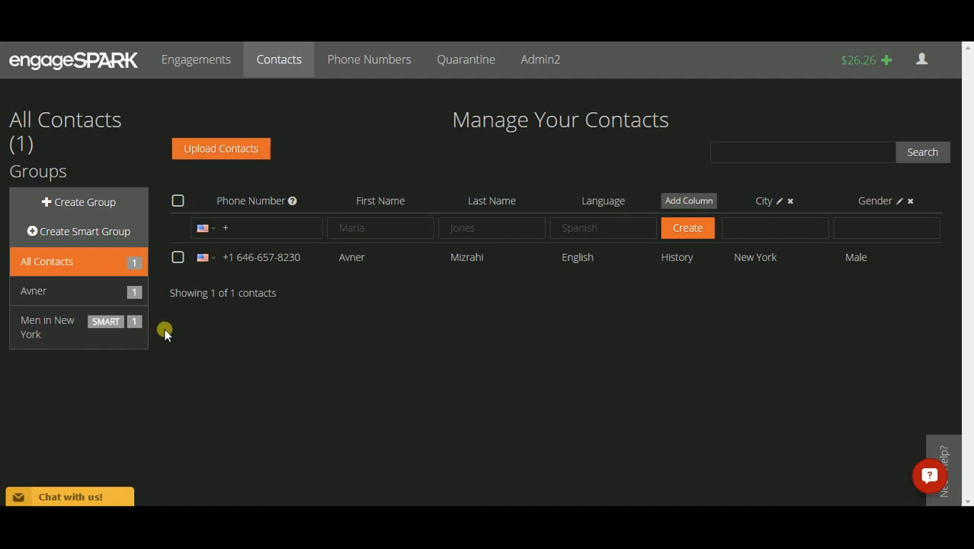
Step: Replace the contact's city New York with Kampala
click(775, 257)
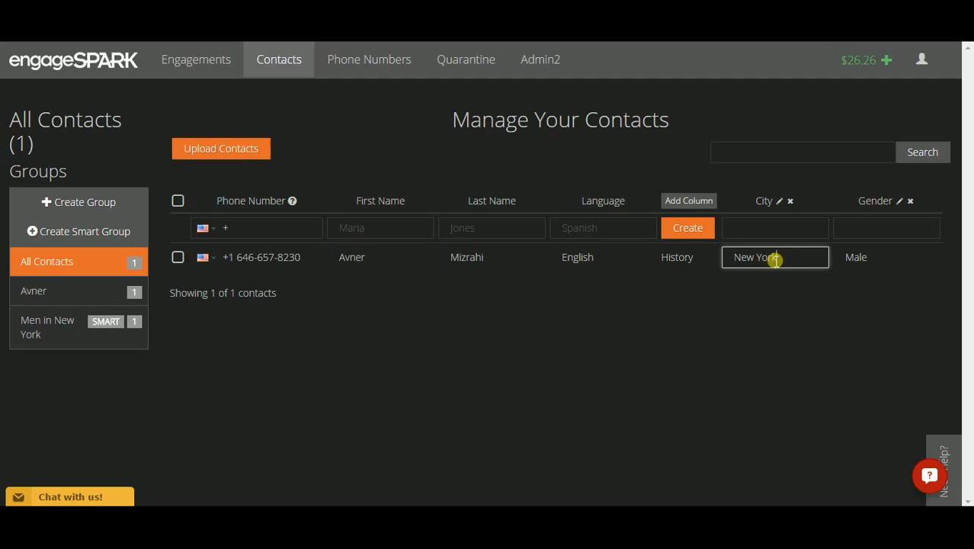
double_click(774, 257)
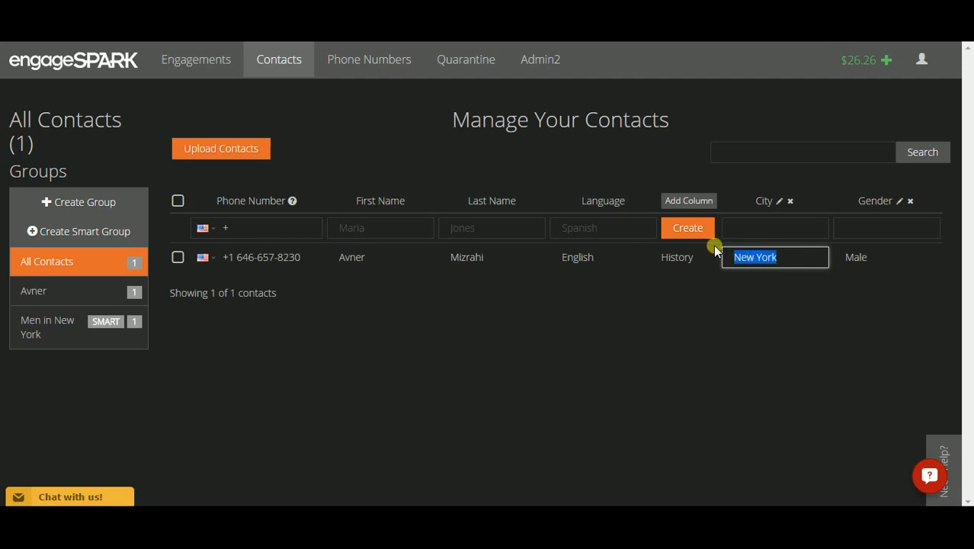
text(Kampala)
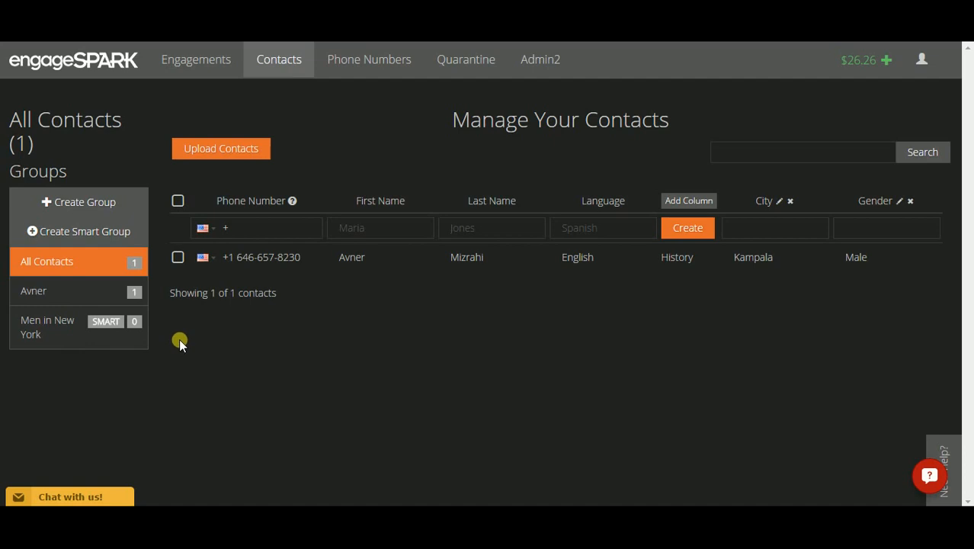
click(257, 227)
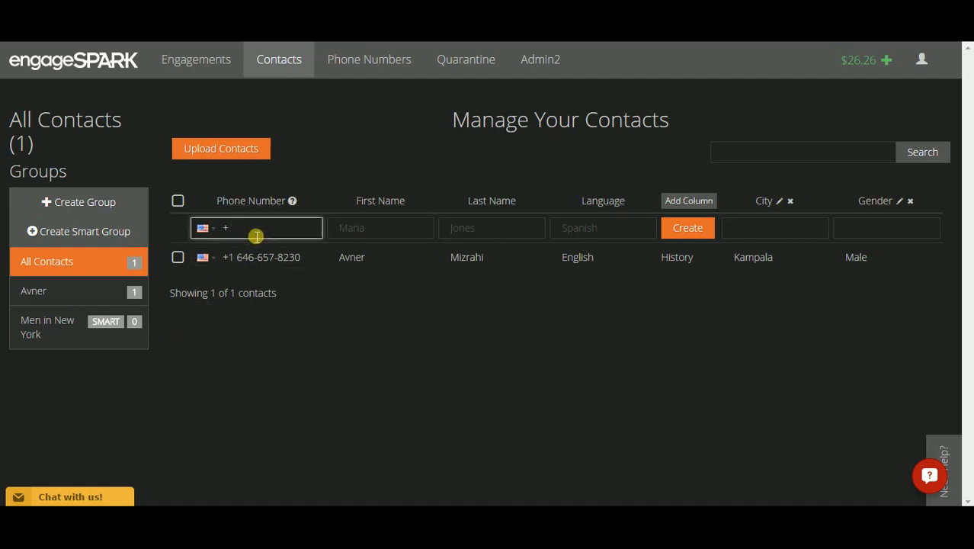
text(63 939)
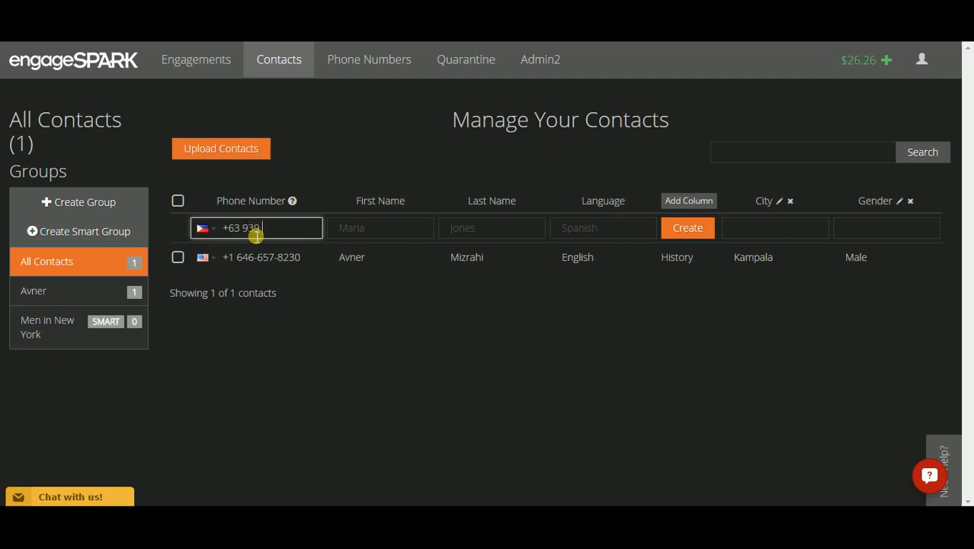
click(687, 227)
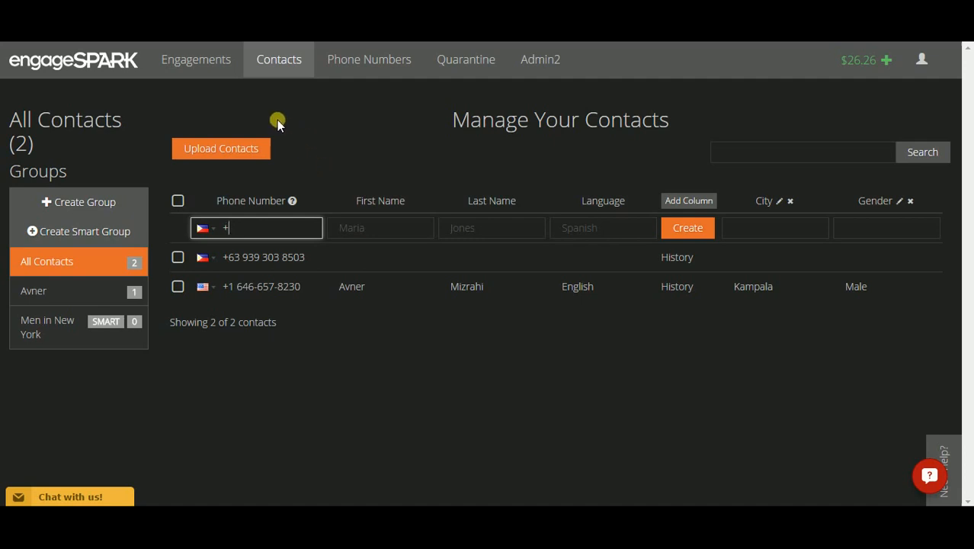
mouse_move(247, 185)
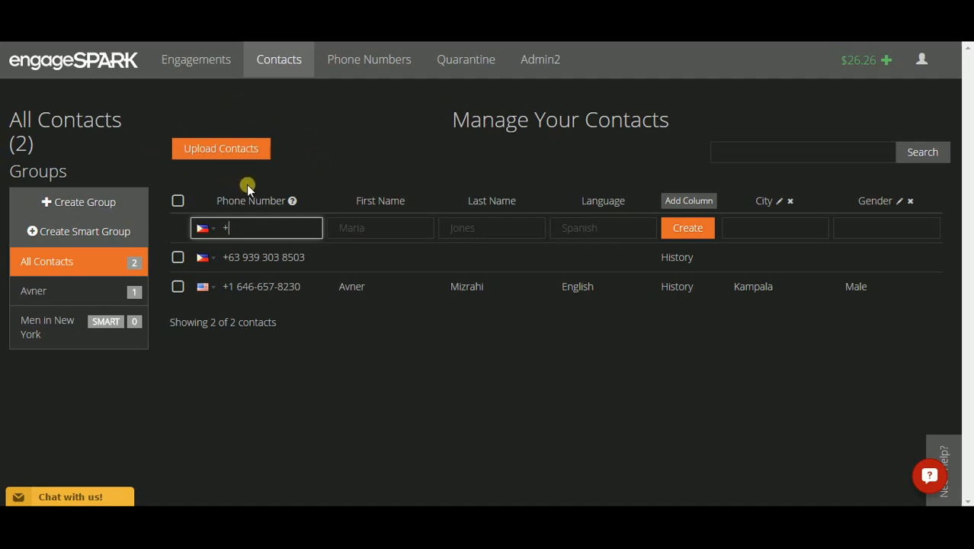
mouse_move(299, 181)
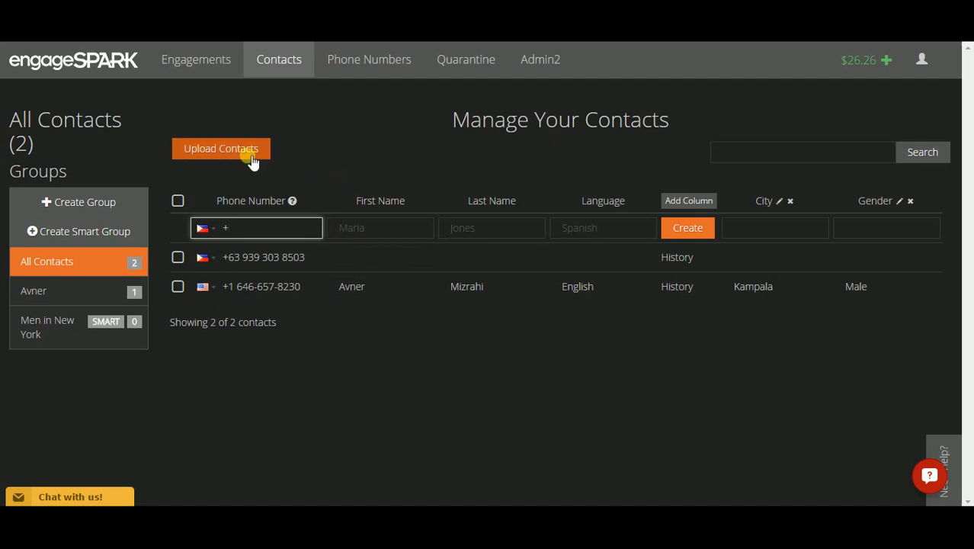
Step: Download the Excel contacts template from the upload window, then close it
click(222, 148)
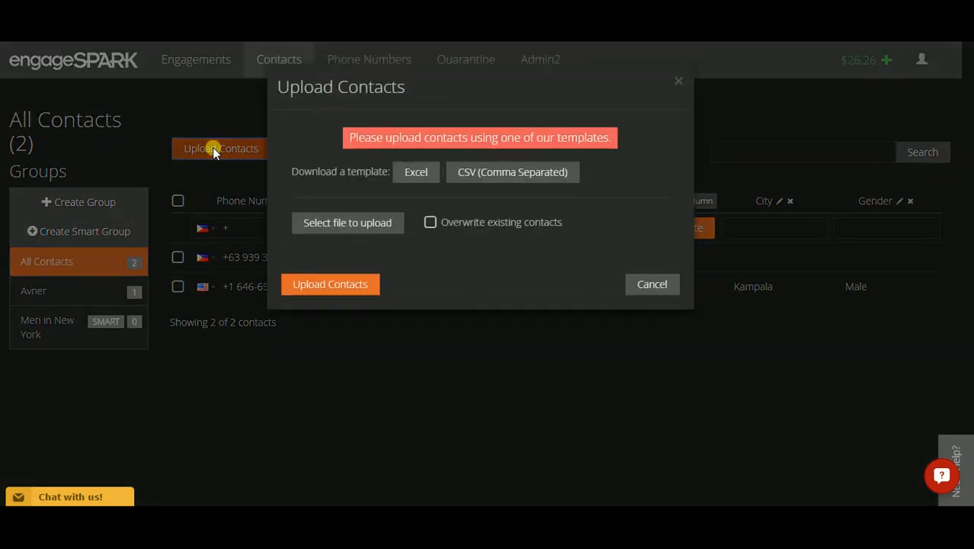
mouse_move(376, 180)
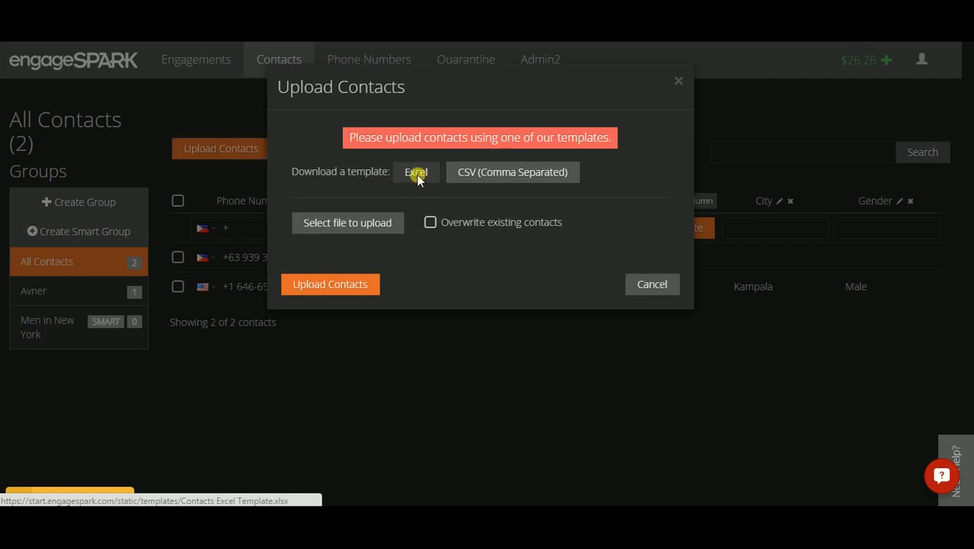
click(415, 171)
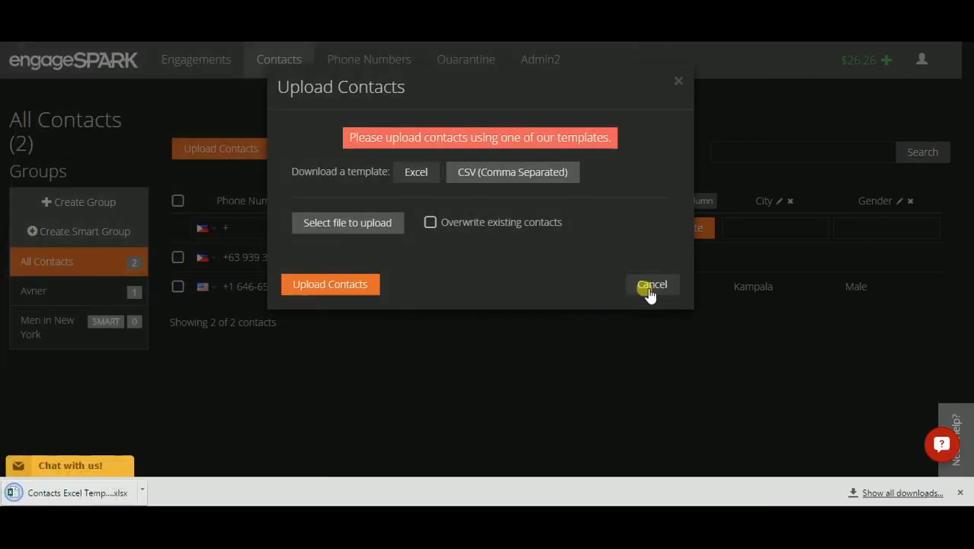
click(652, 285)
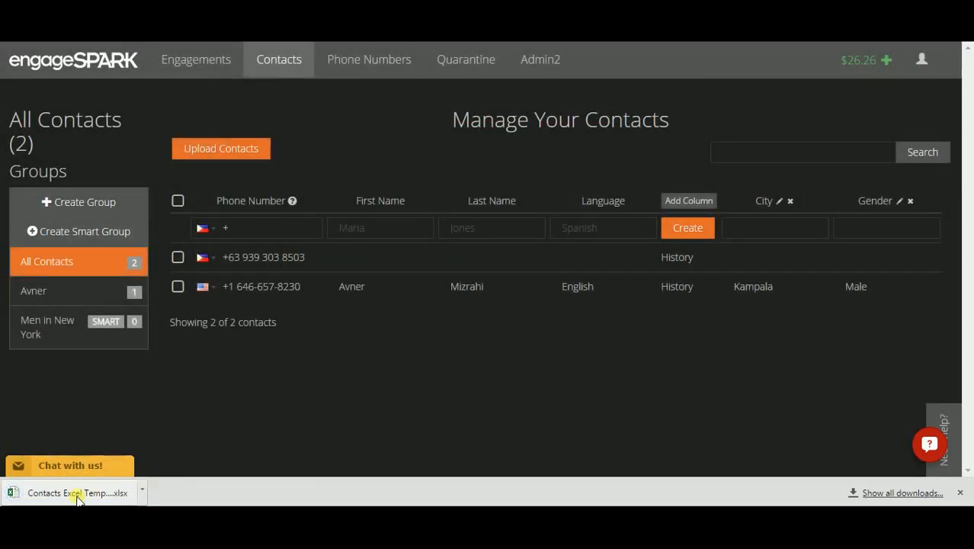
Step: Open the downloaded contacts template .xlsx in Excel
click(77, 492)
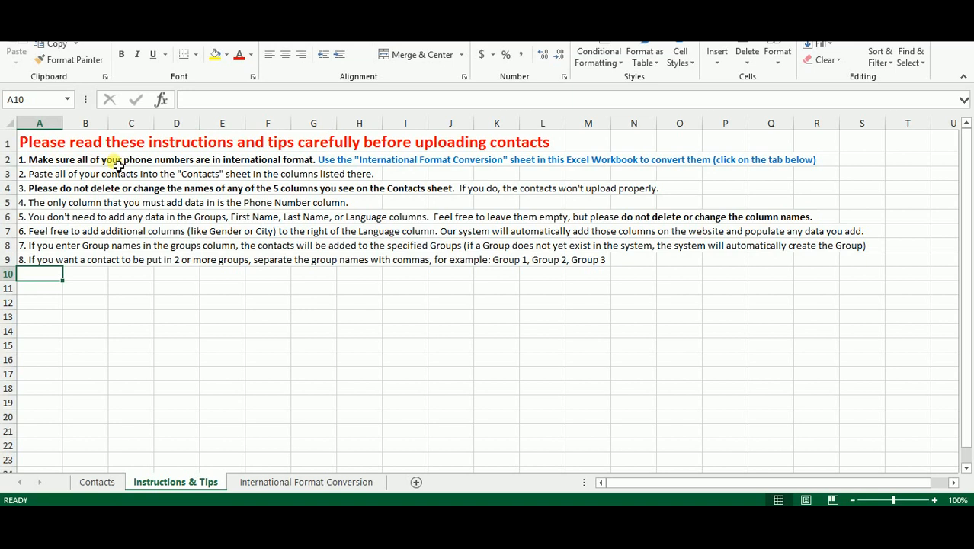
mouse_move(200, 165)
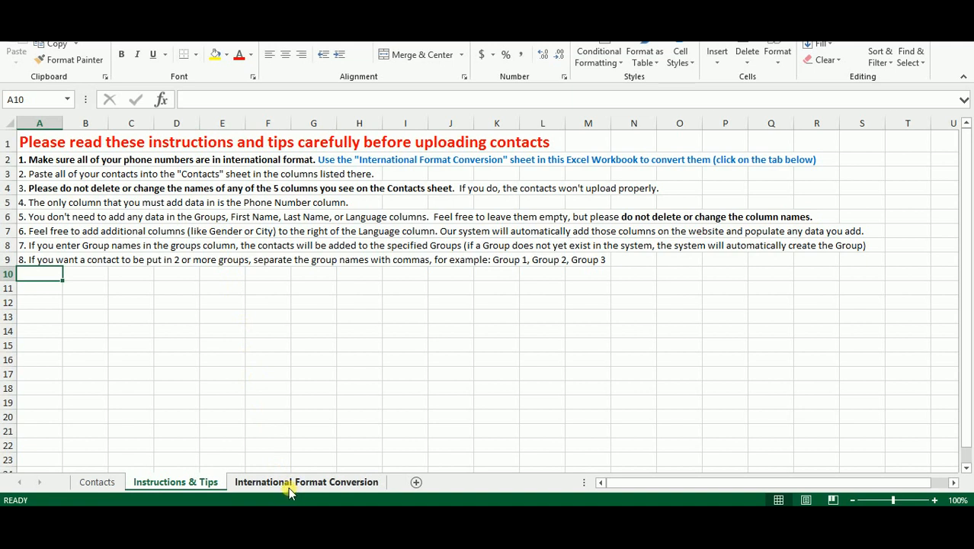
mouse_move(289, 484)
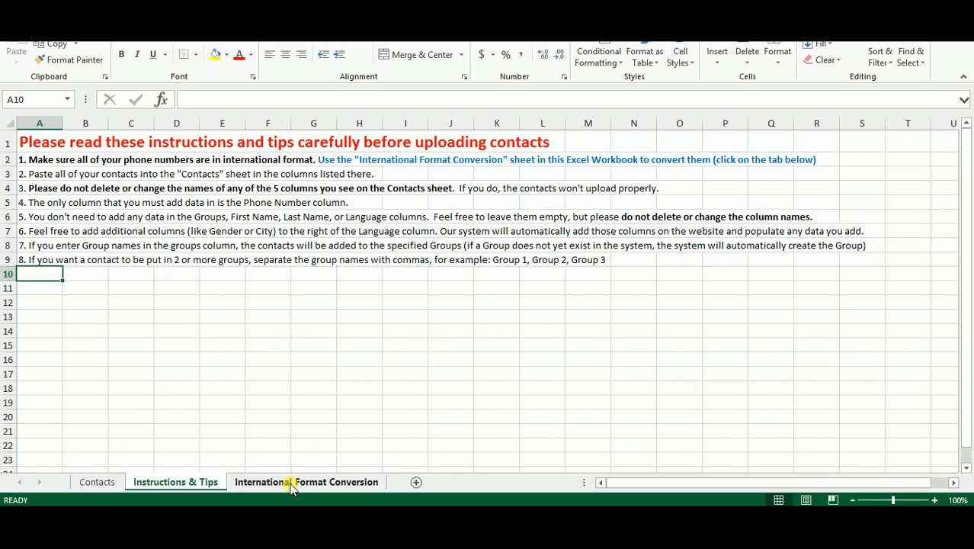
Step: Set dialing code 256 in B2 of the International Format Conversion sheet
click(306, 481)
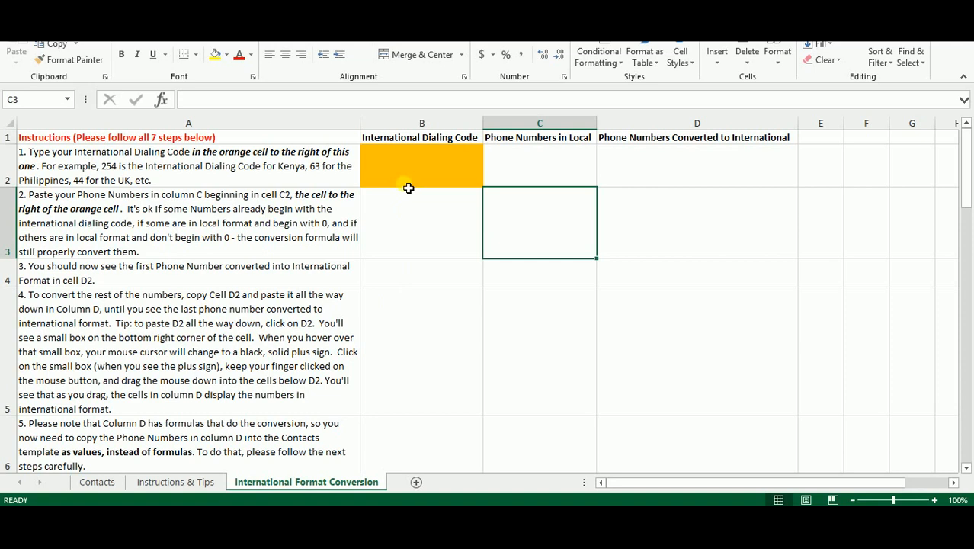
mouse_move(435, 175)
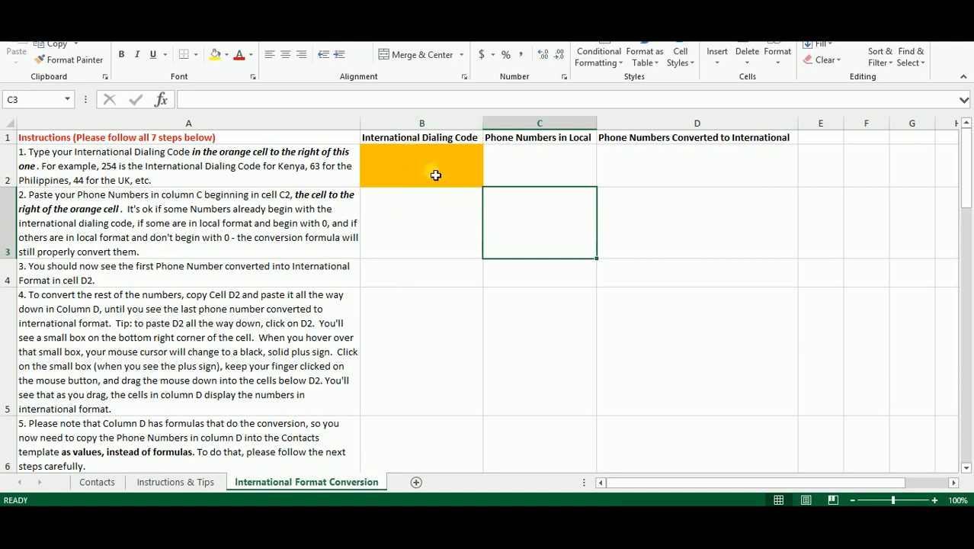
mouse_move(433, 180)
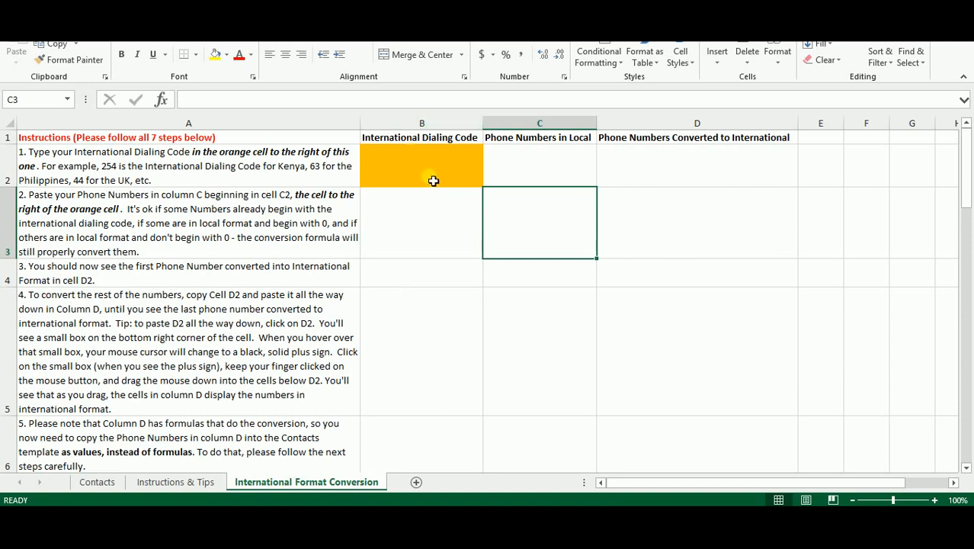
click(422, 165)
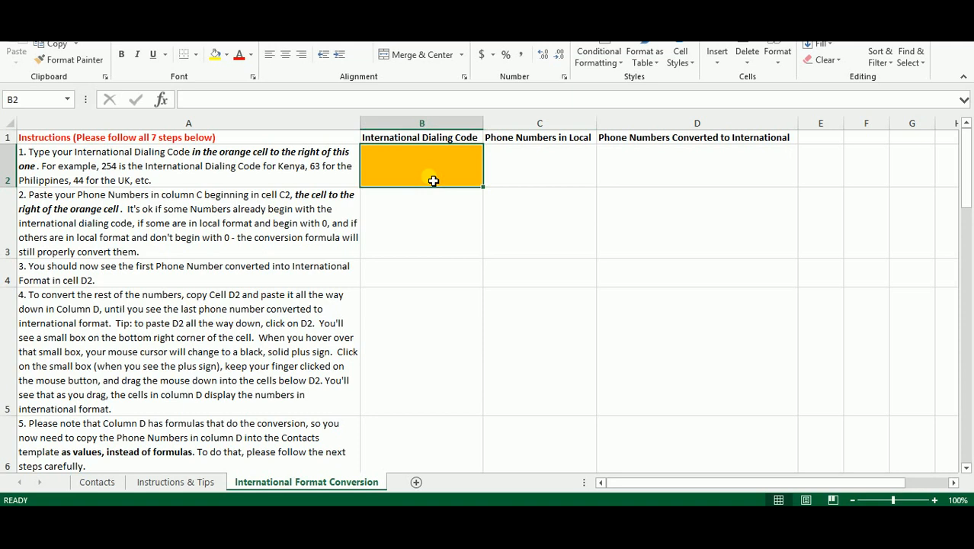
text(256)
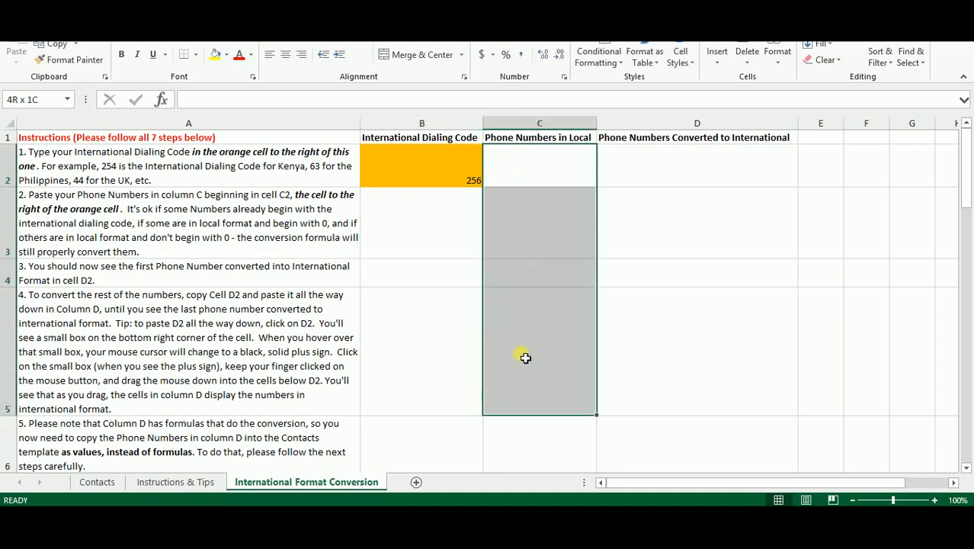
click(540, 167)
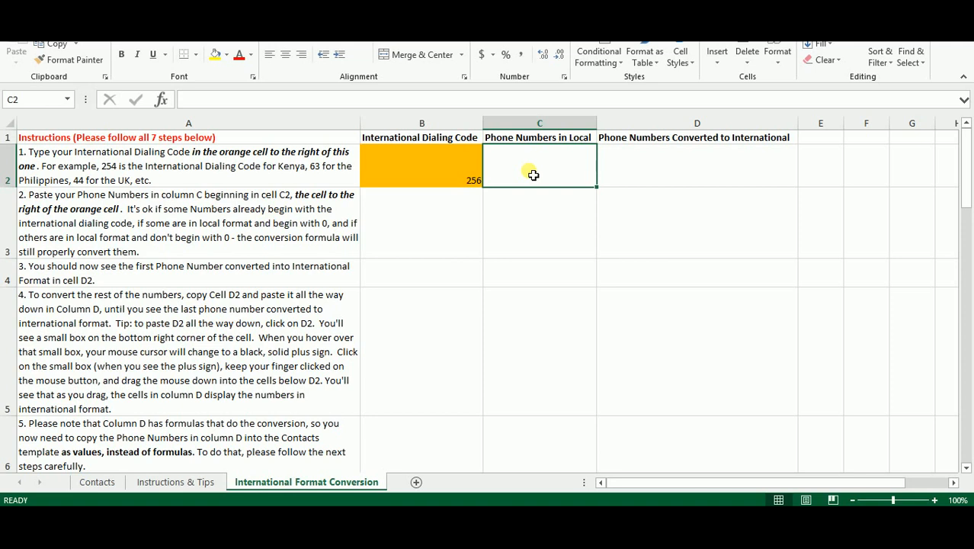
mouse_move(527, 181)
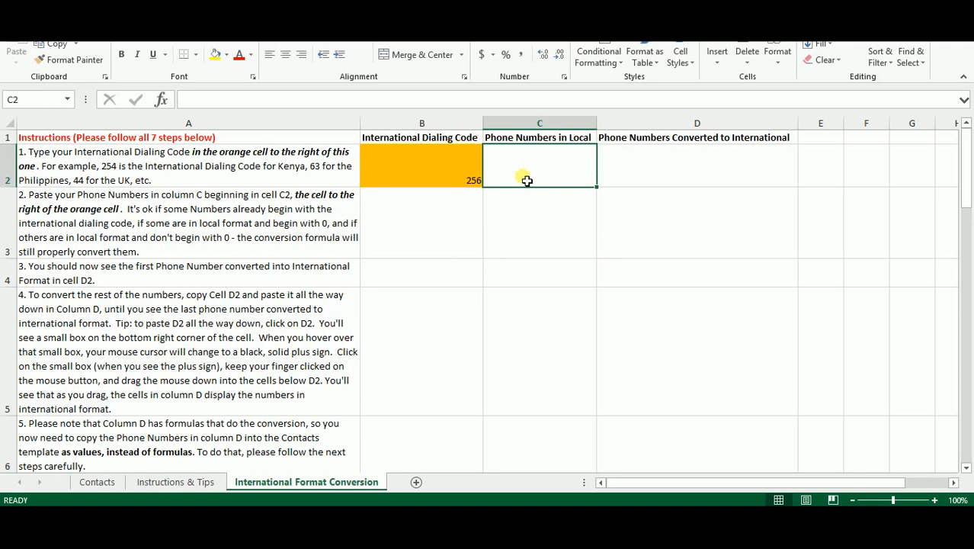
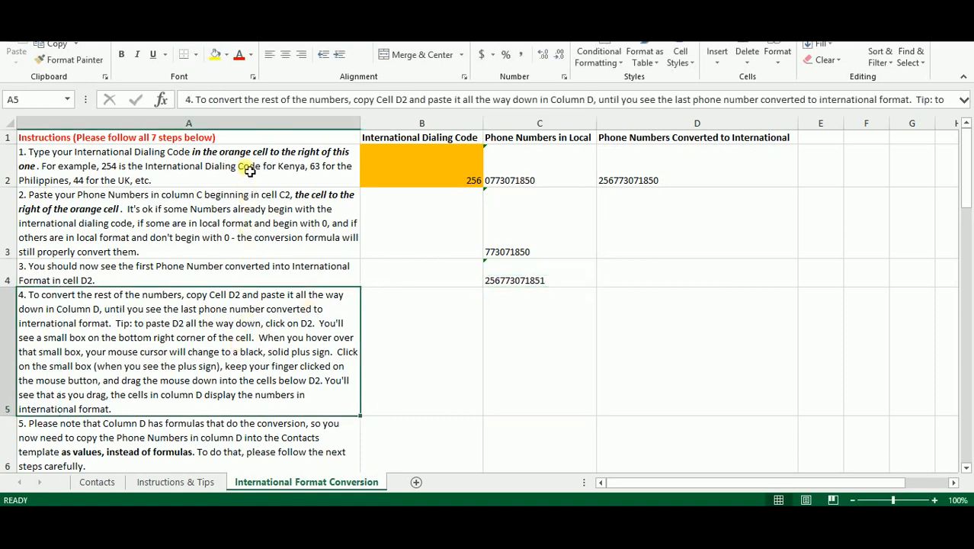
mouse_move(554, 291)
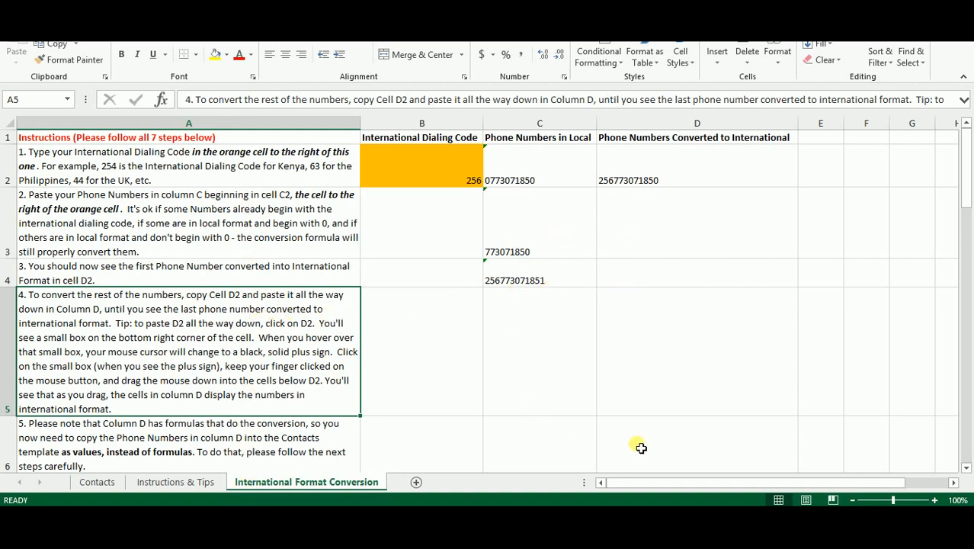
mouse_move(122, 375)
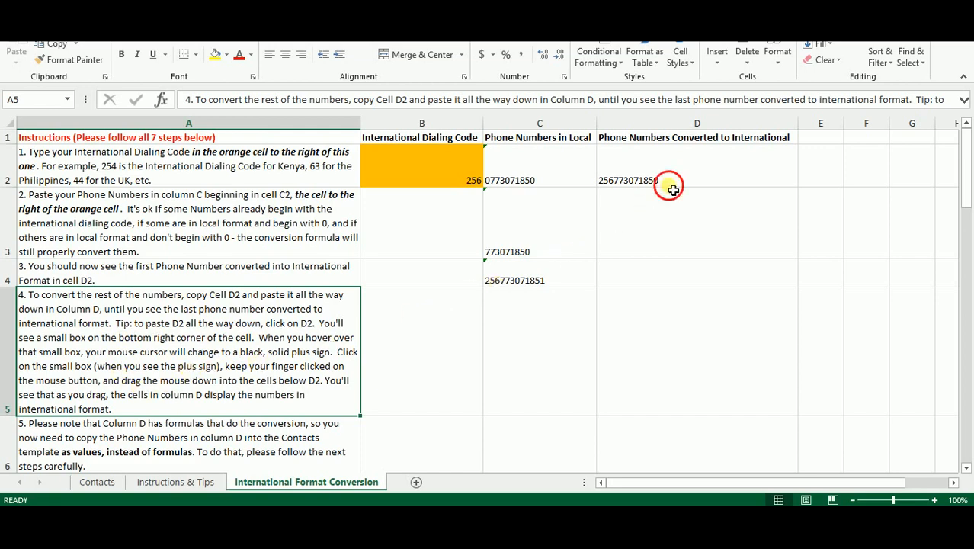
click(671, 180)
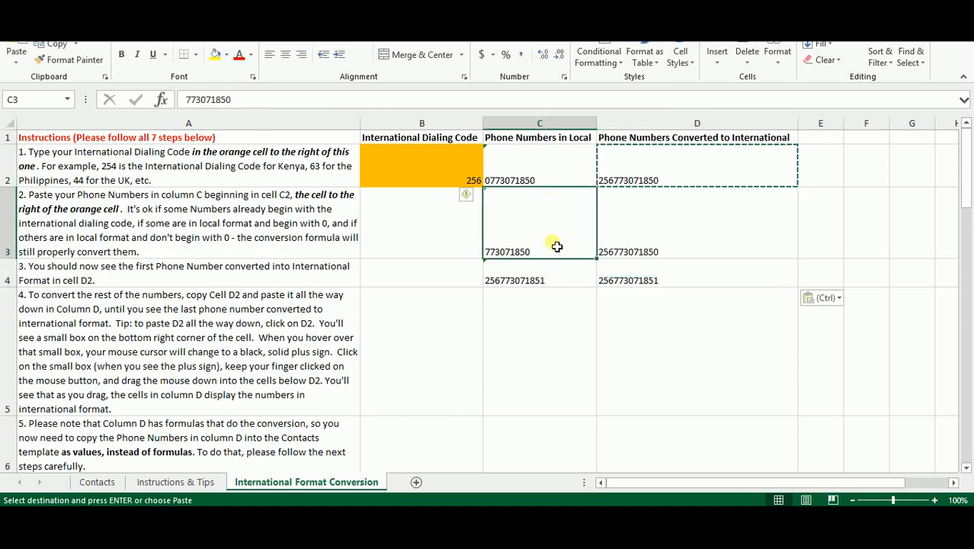
mouse_move(553, 434)
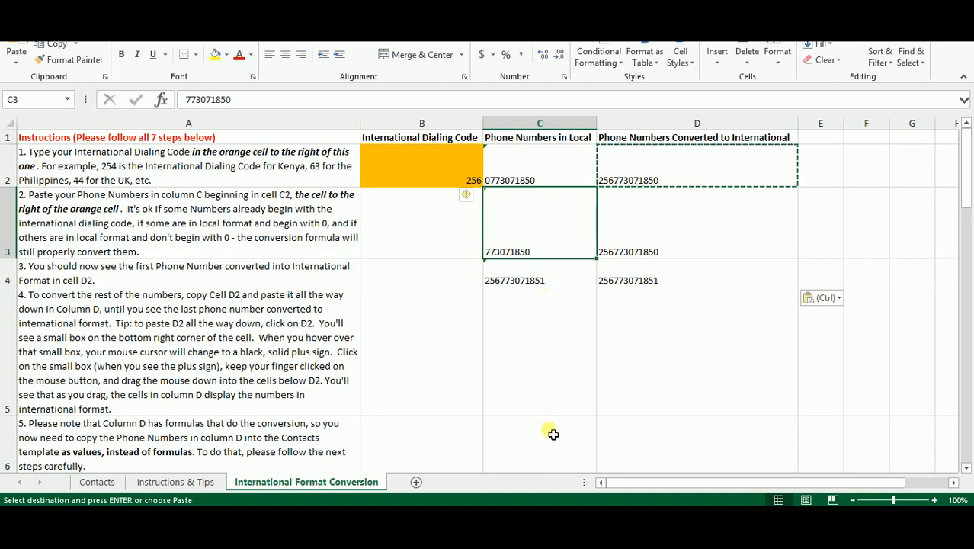
mouse_move(697, 410)
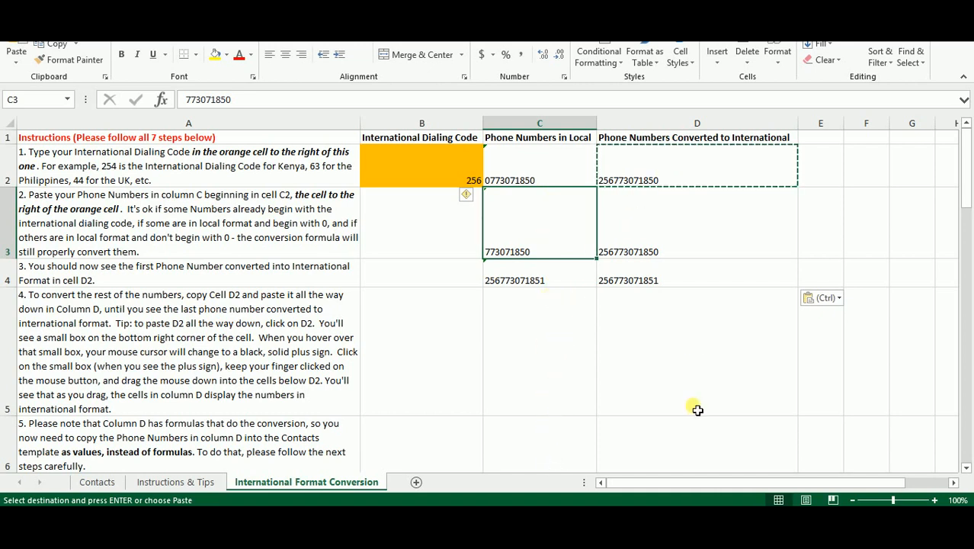
key(Backspace)
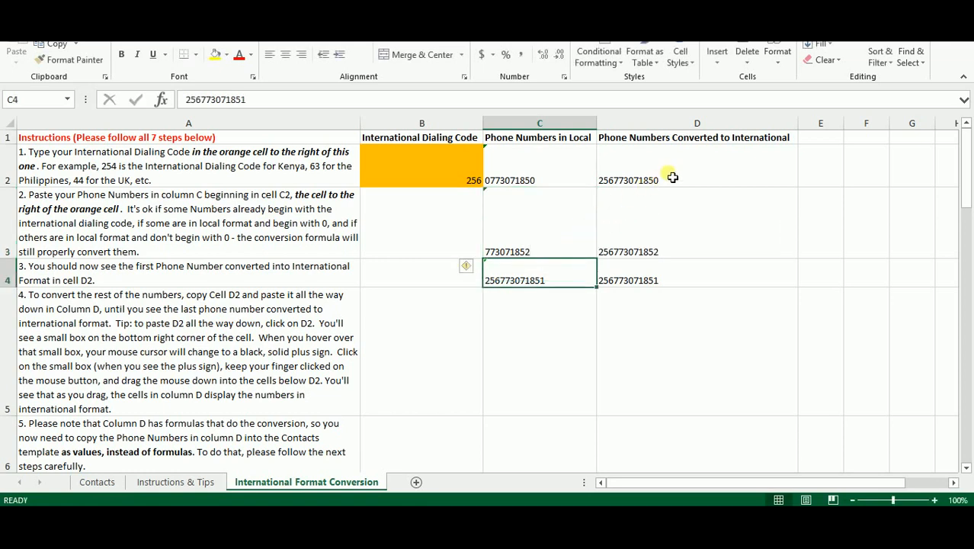
mouse_move(682, 181)
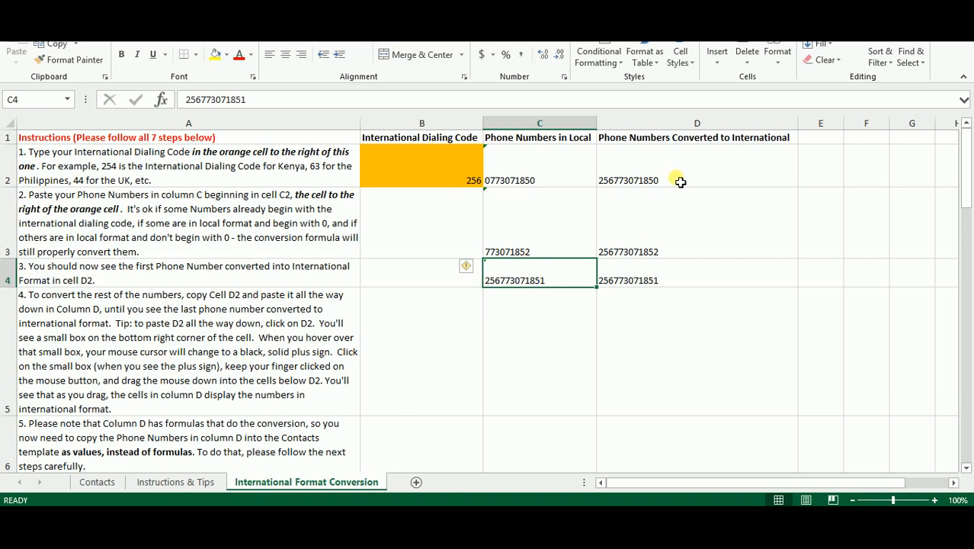
drag(679, 181, 673, 238)
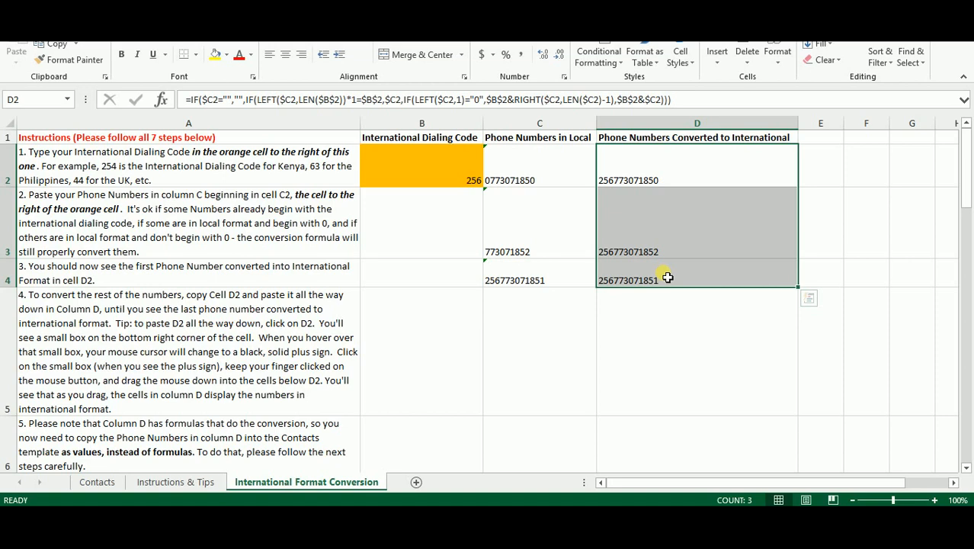
Step: Paste the three converted numbers as plain values into B2:B4 of the Contacts sheet
click(248, 445)
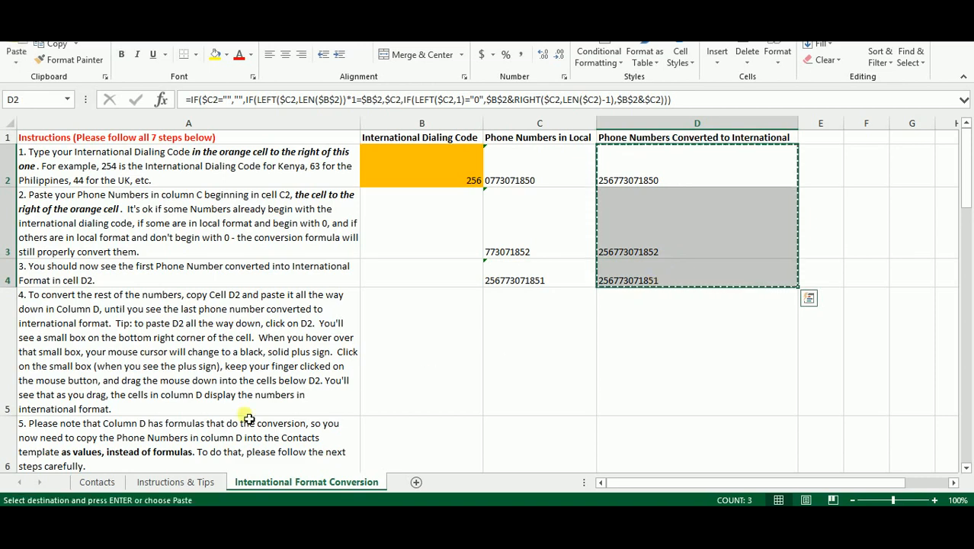
click(96, 482)
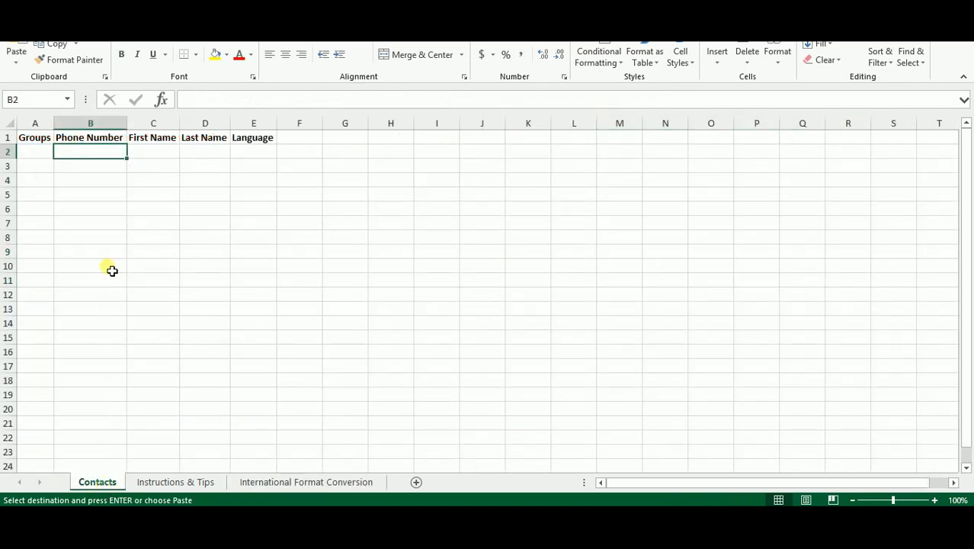
mouse_move(106, 157)
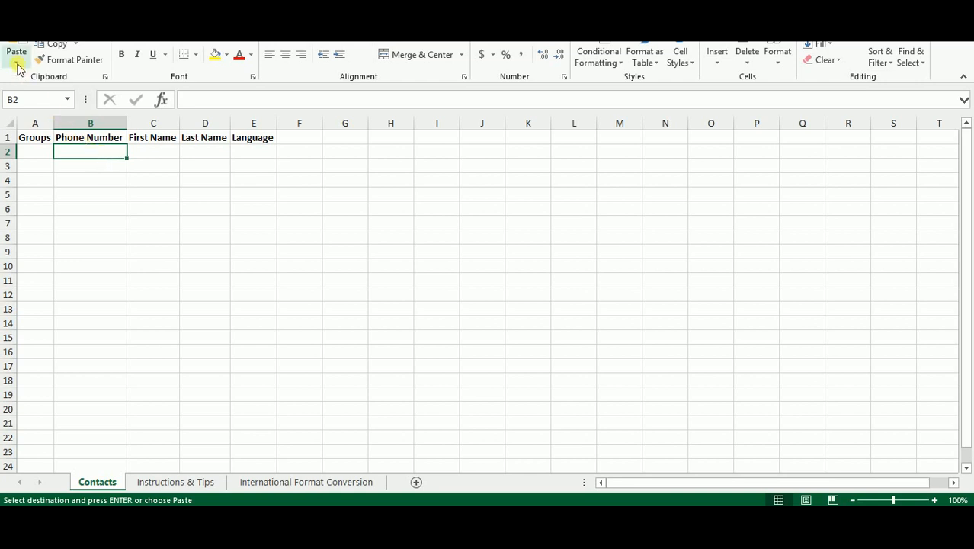
mouse_move(17, 51)
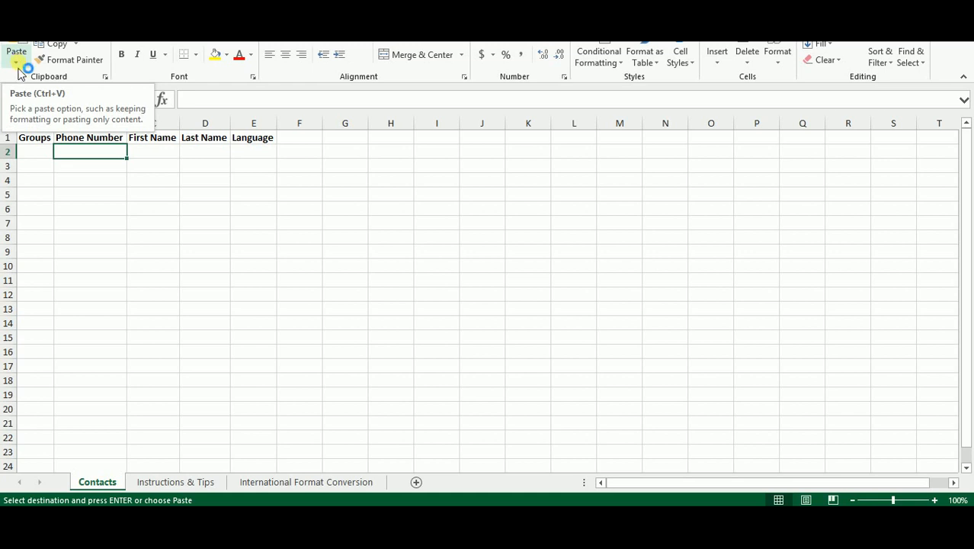
click(16, 54)
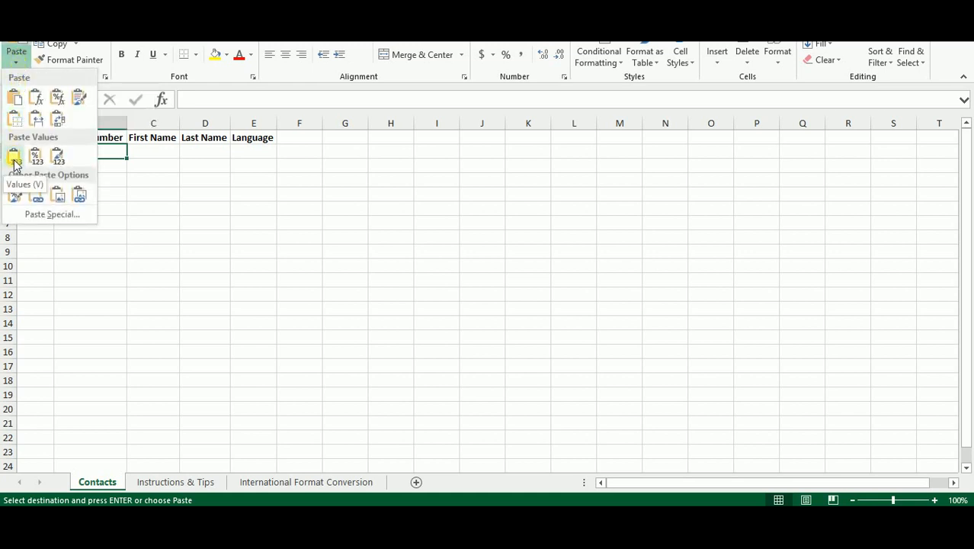
click(14, 157)
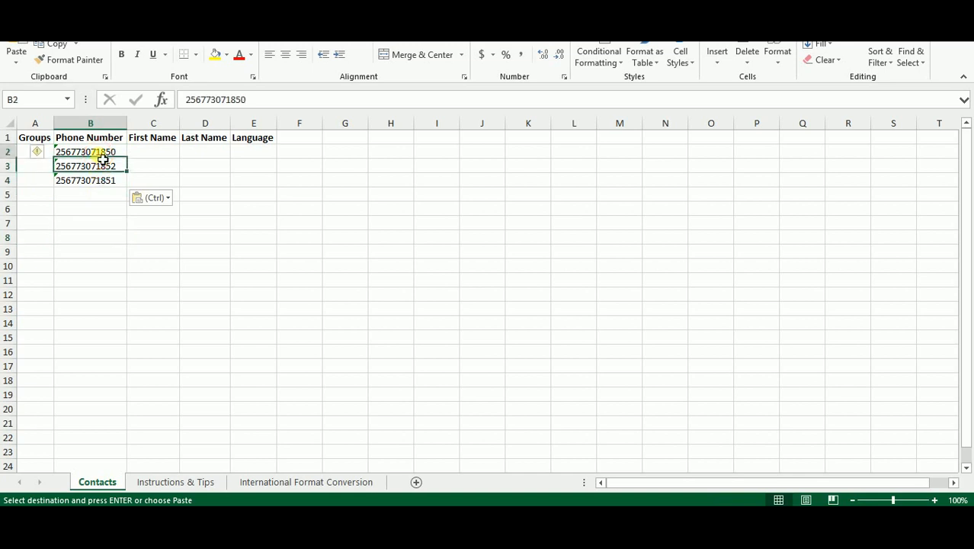
click(90, 166)
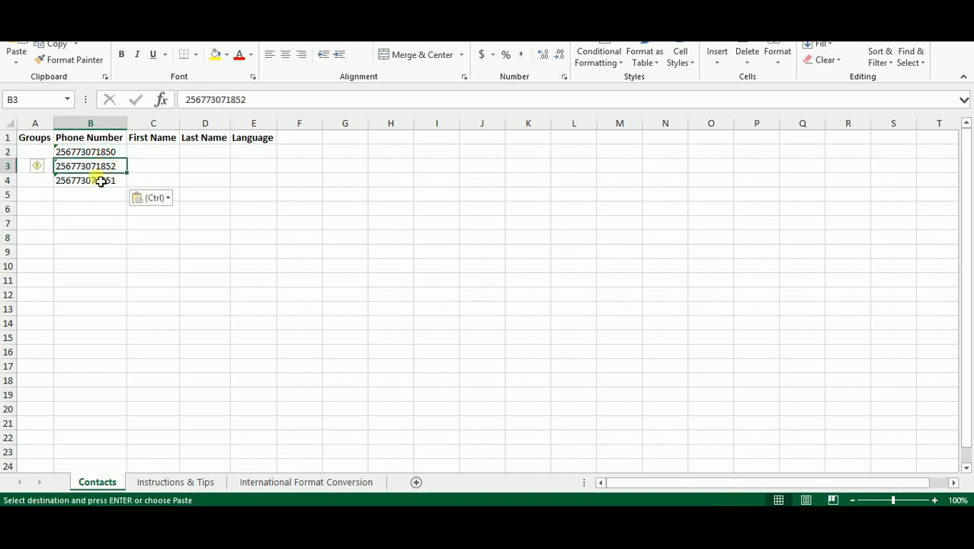
click(90, 180)
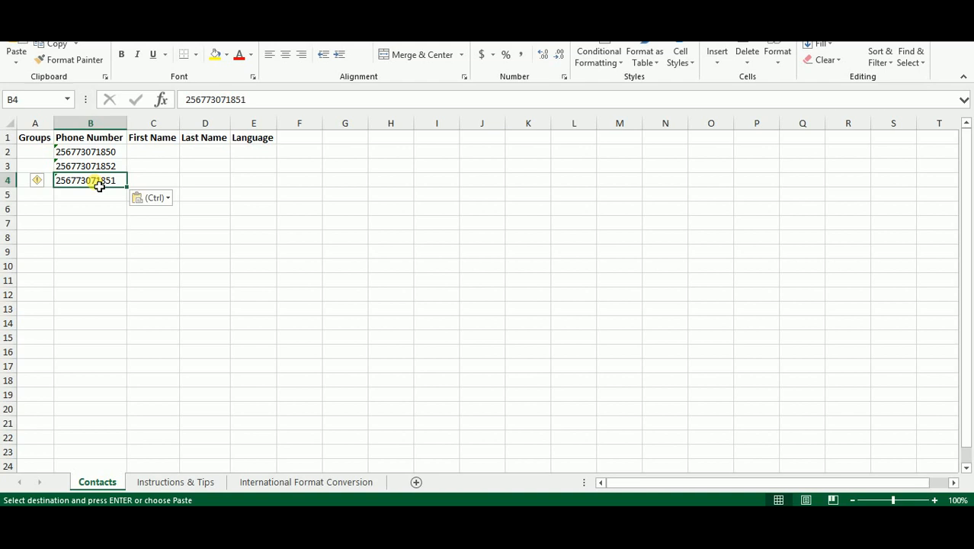
click(153, 151)
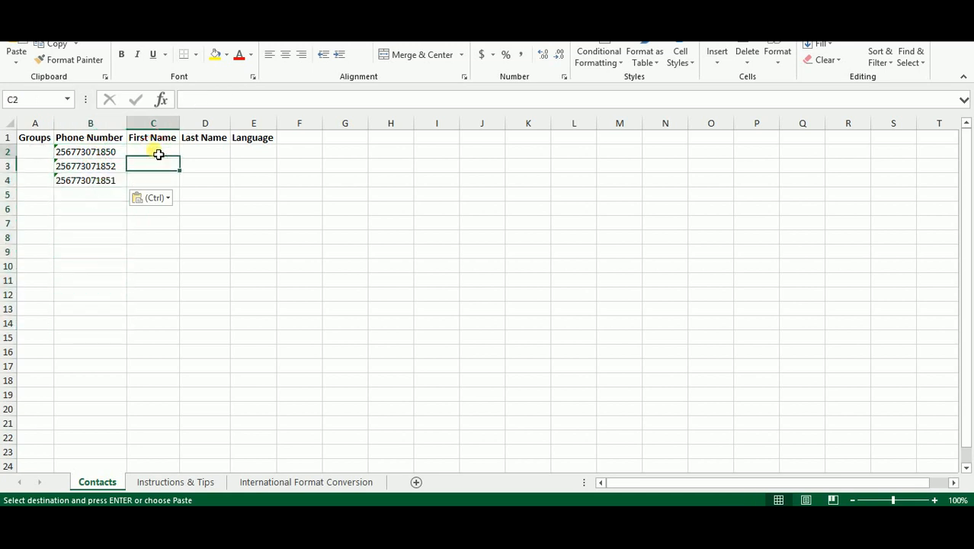
Step: Enter first and last names plus English, Luganda and Swahili languages for rows 2-4
text(Avner)
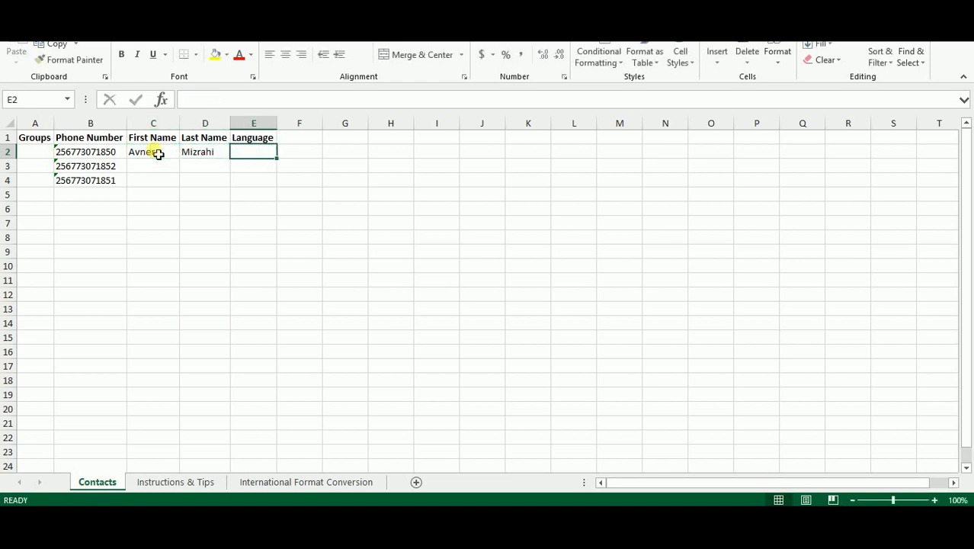
text(English)
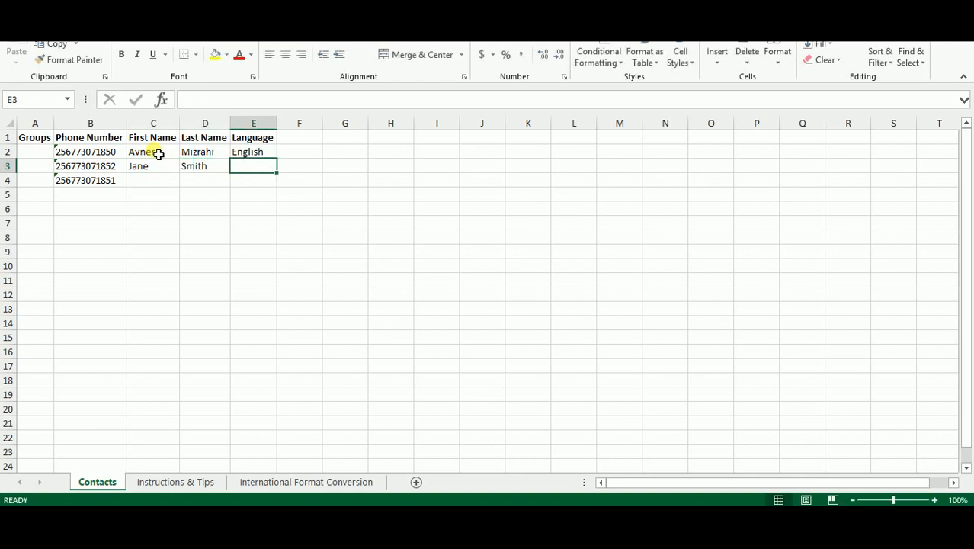
text(Luganda)
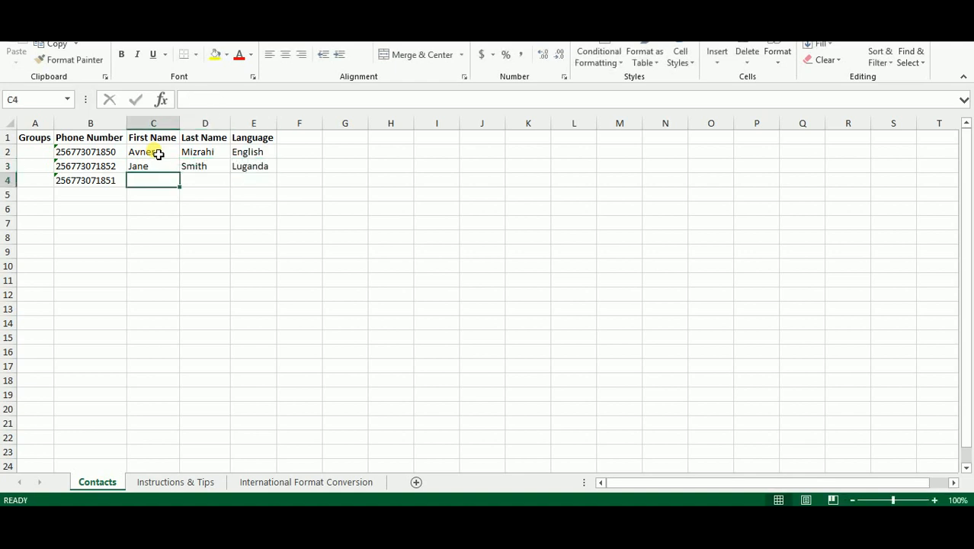
text(Jones)
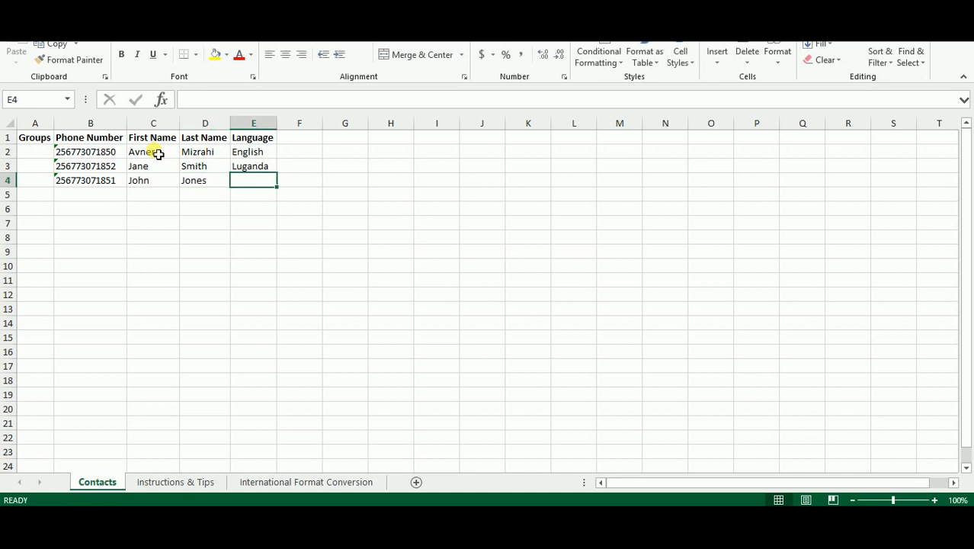
text(Swahili)
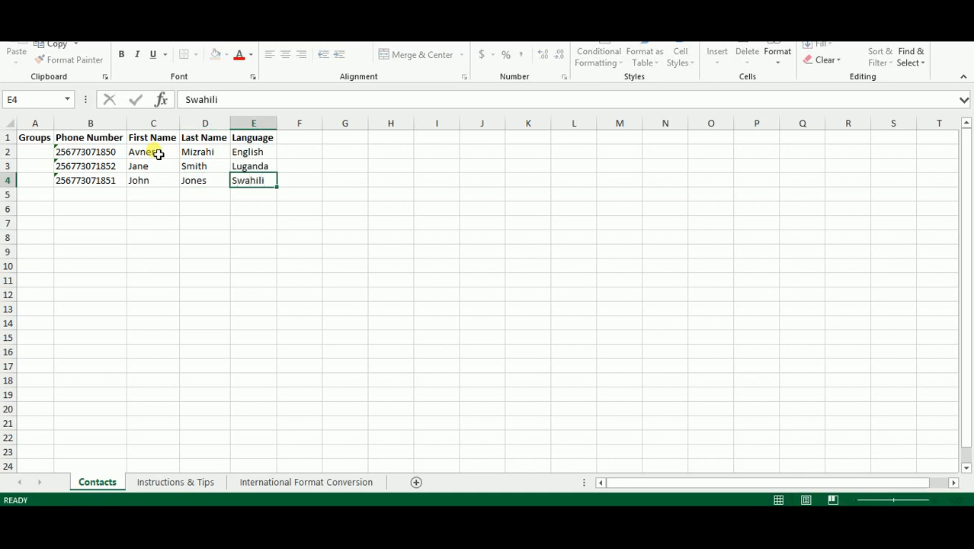
click(298, 137)
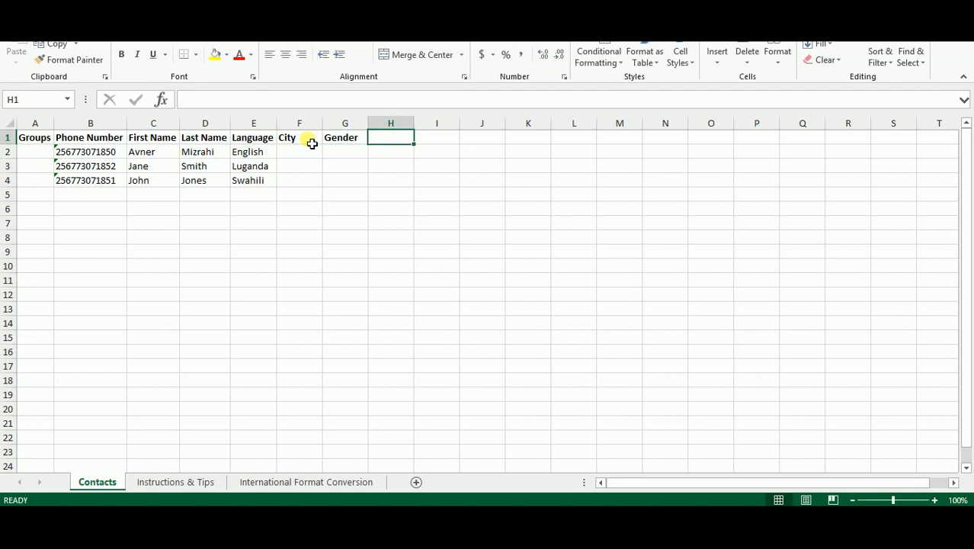
Step: Add an Occupation header and enter Store Owner, Farmer, Kampala, New York and genders
text(Occupation)
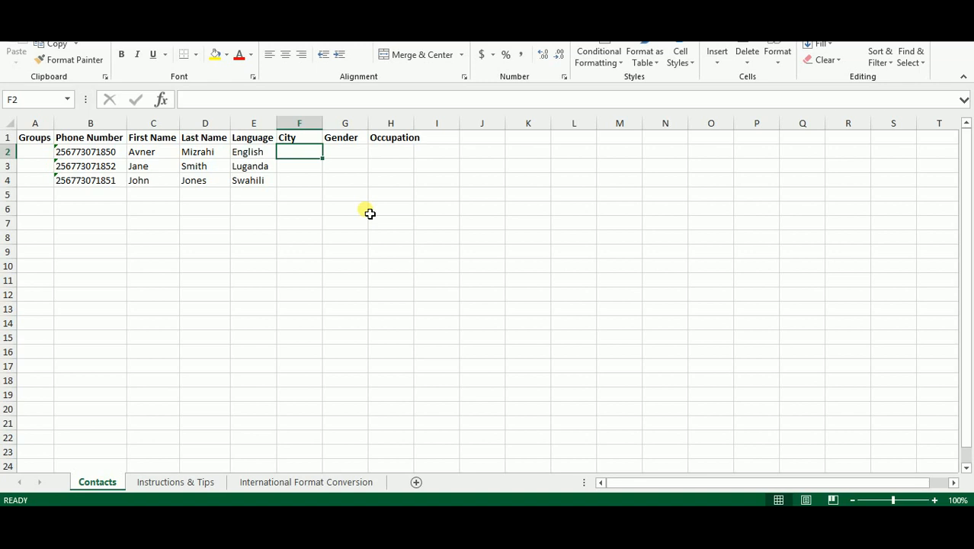
text(Kampala)
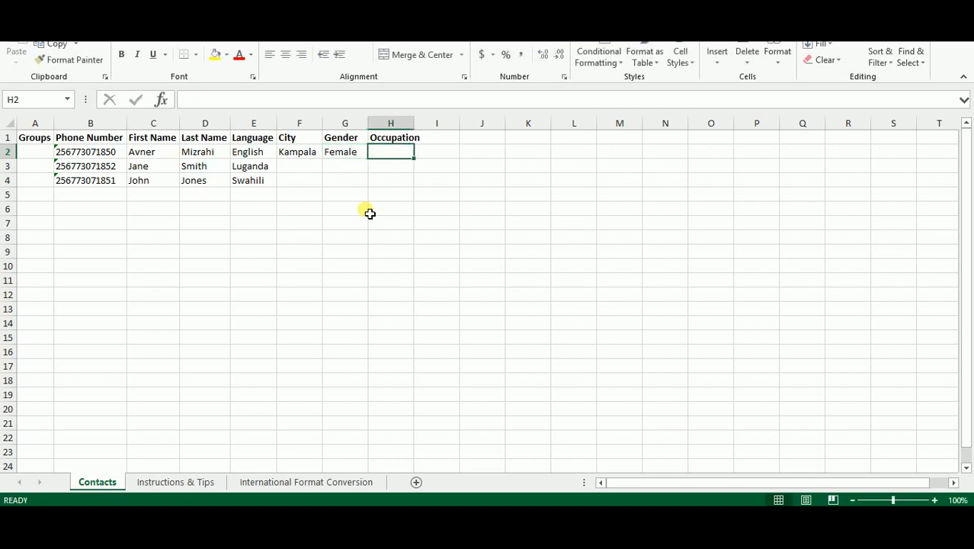
text(Store Owner)
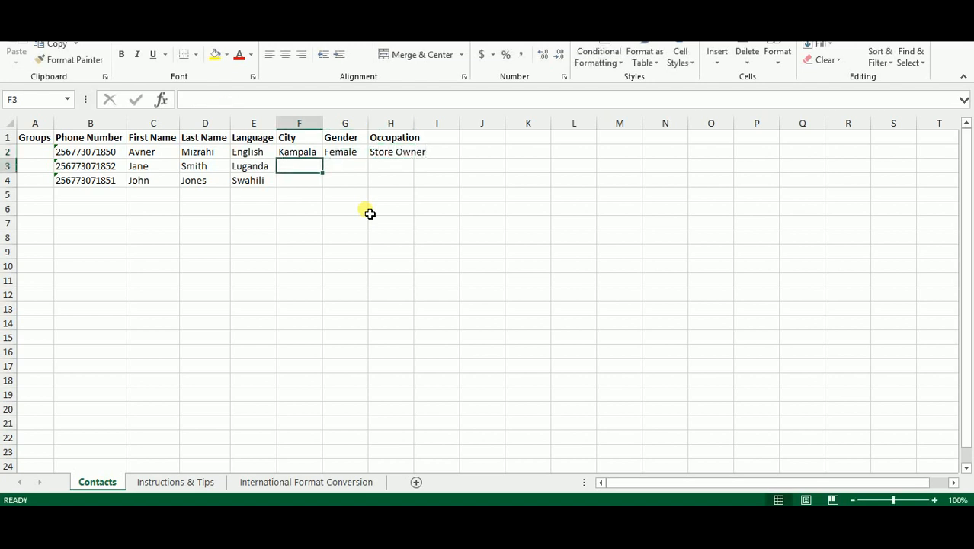
text(Farmer)
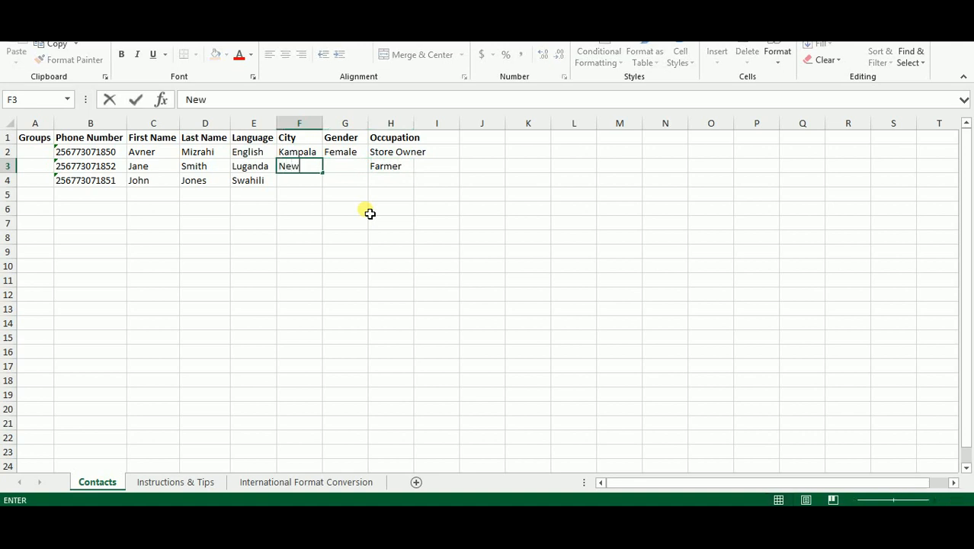
text(Kampala)
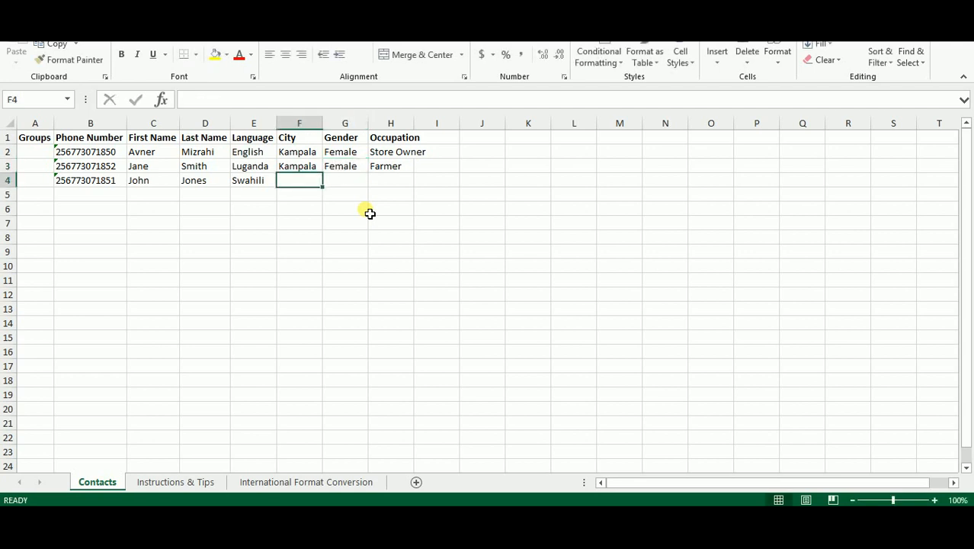
text(New York)
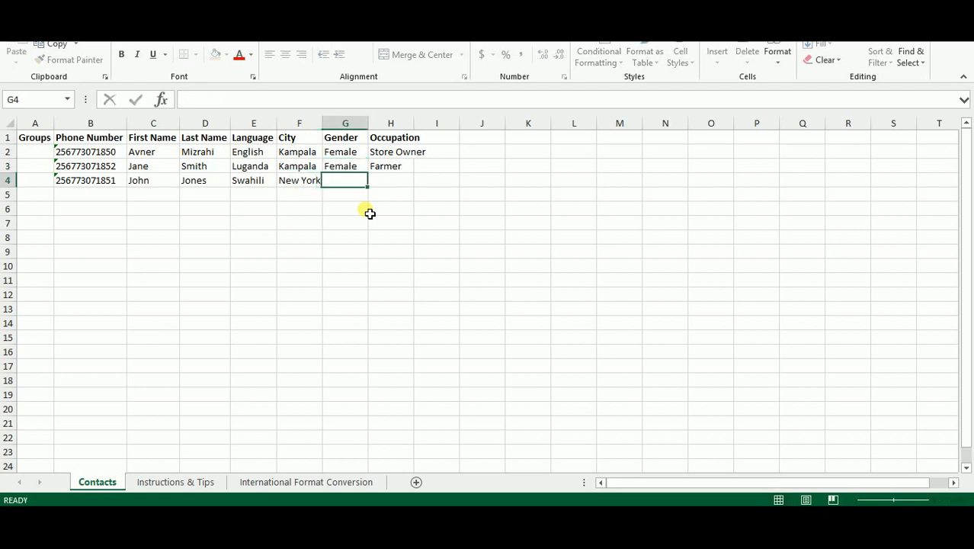
text(mal;)
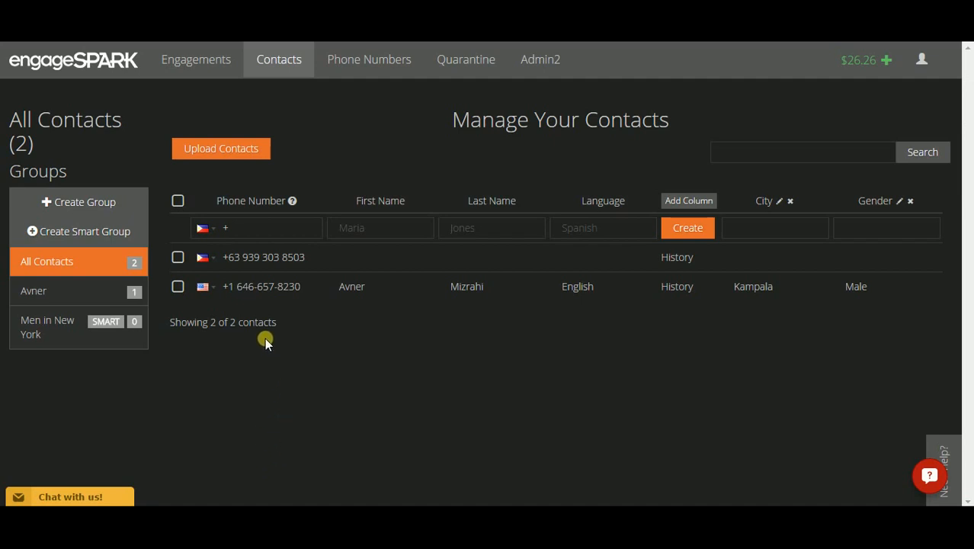
mouse_move(221, 148)
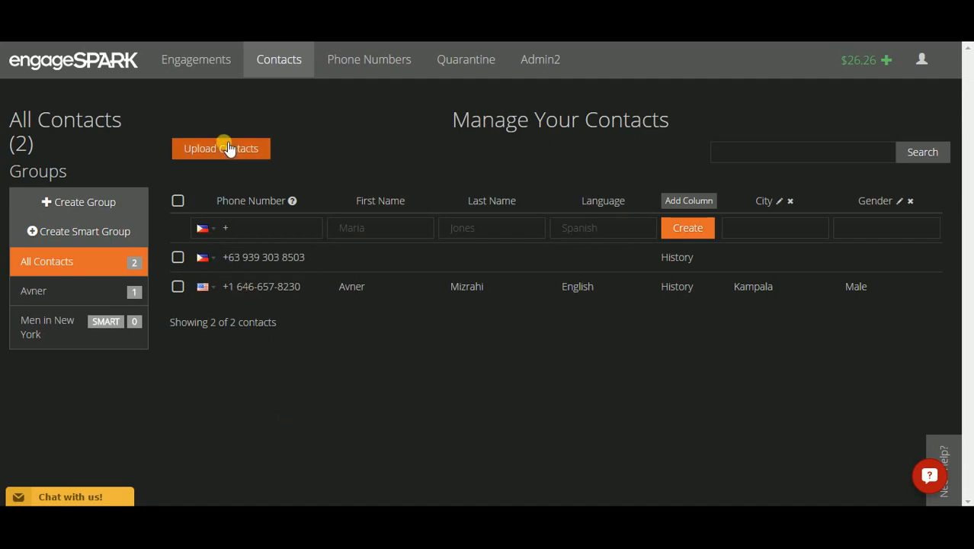
Step: Upload the filled Contacts Excel Template file through the Upload Contacts window
click(221, 148)
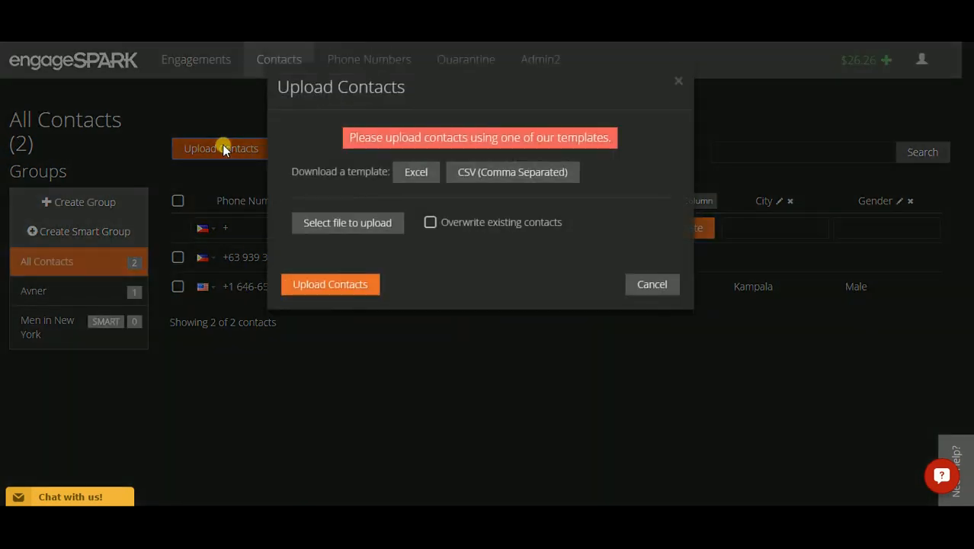
click(347, 222)
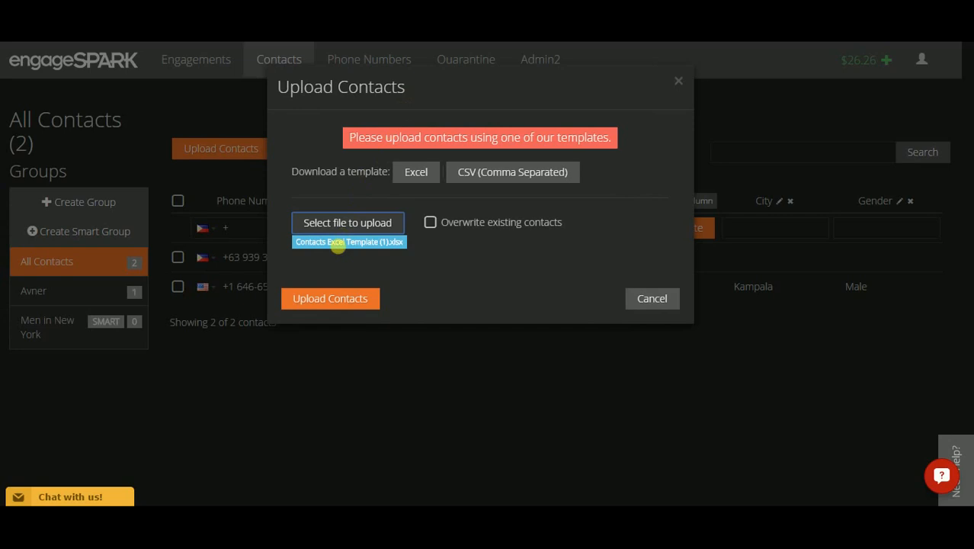
click(331, 298)
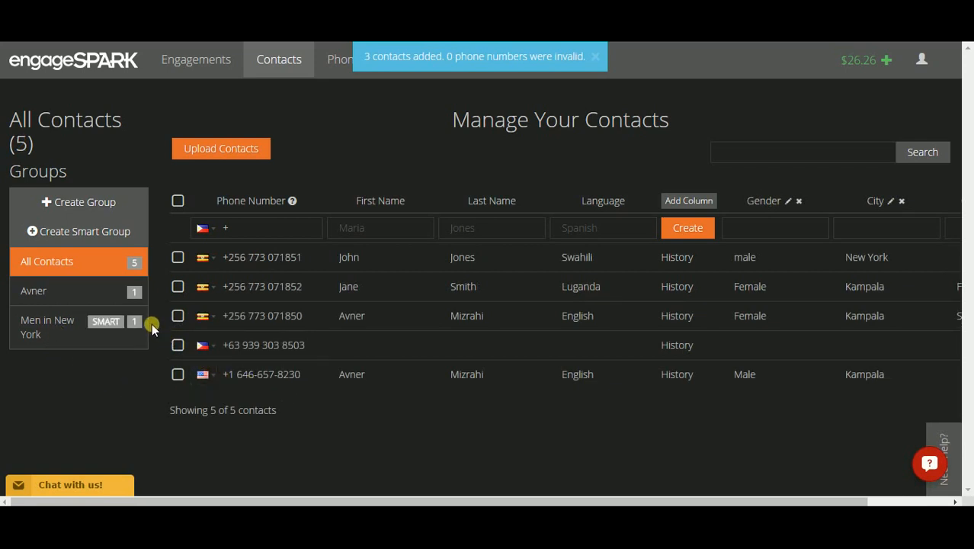
mouse_move(177, 339)
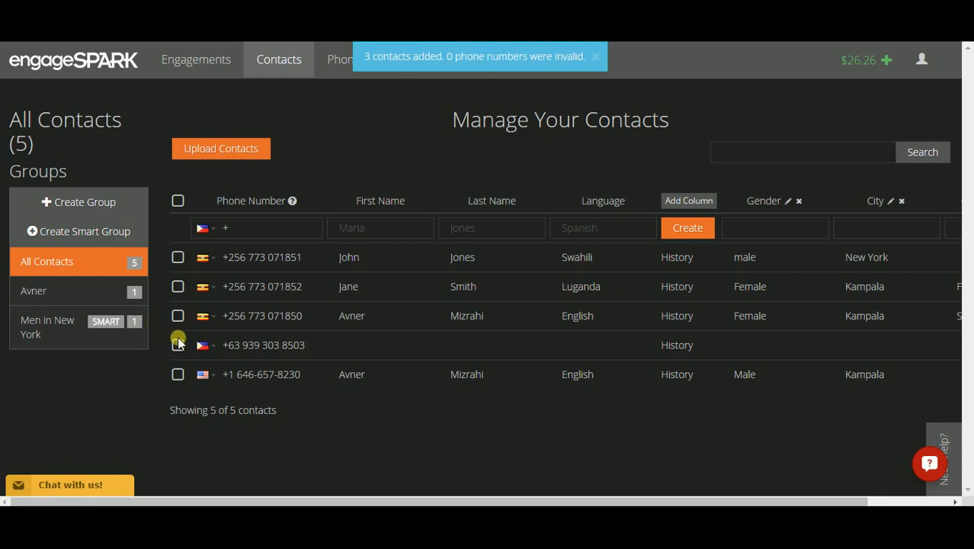
mouse_move(148, 391)
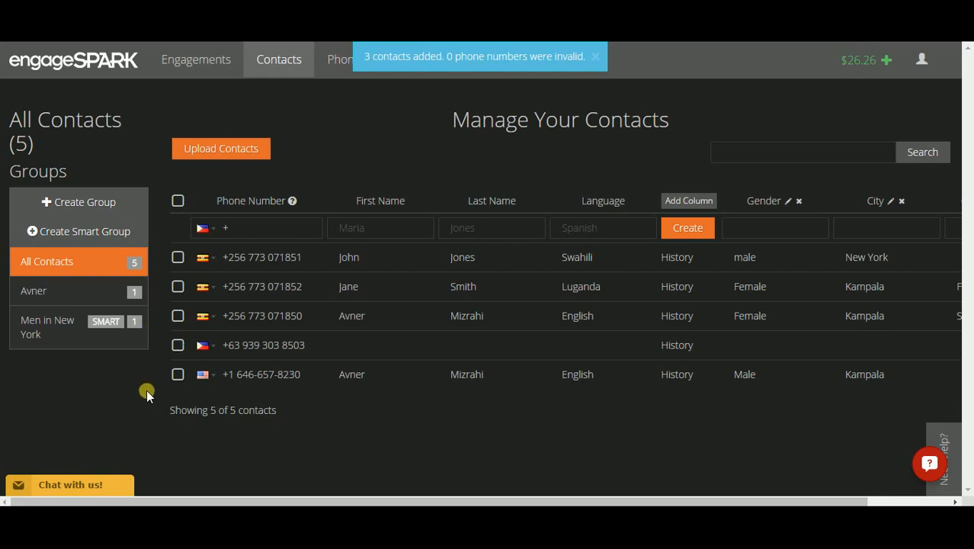
mouse_move(129, 396)
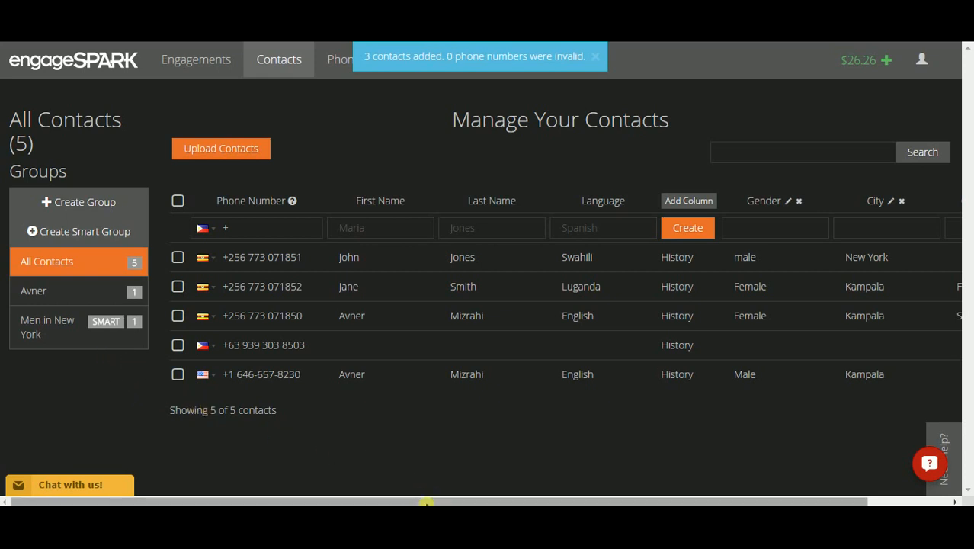
scroll(right, 3)
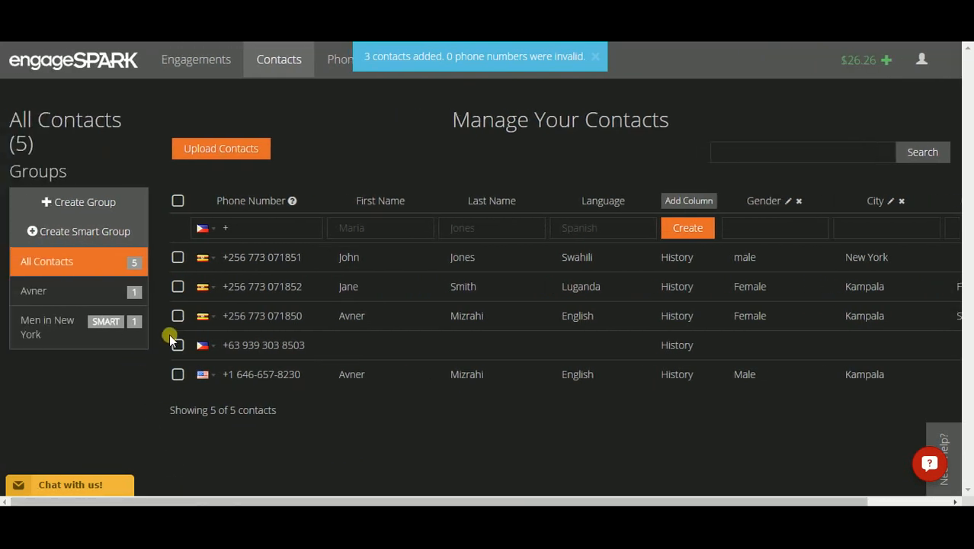
mouse_move(221, 148)
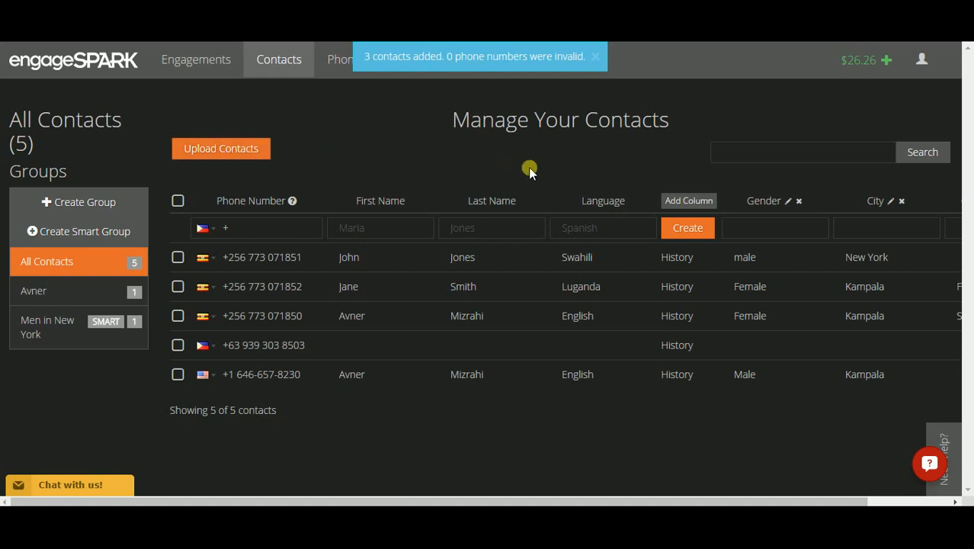
mouse_move(762, 401)
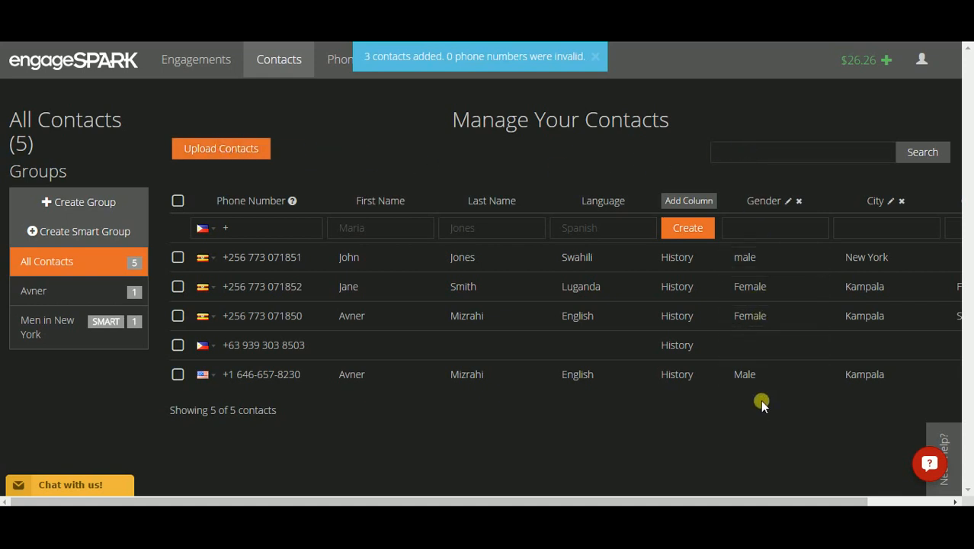
mouse_move(741, 492)
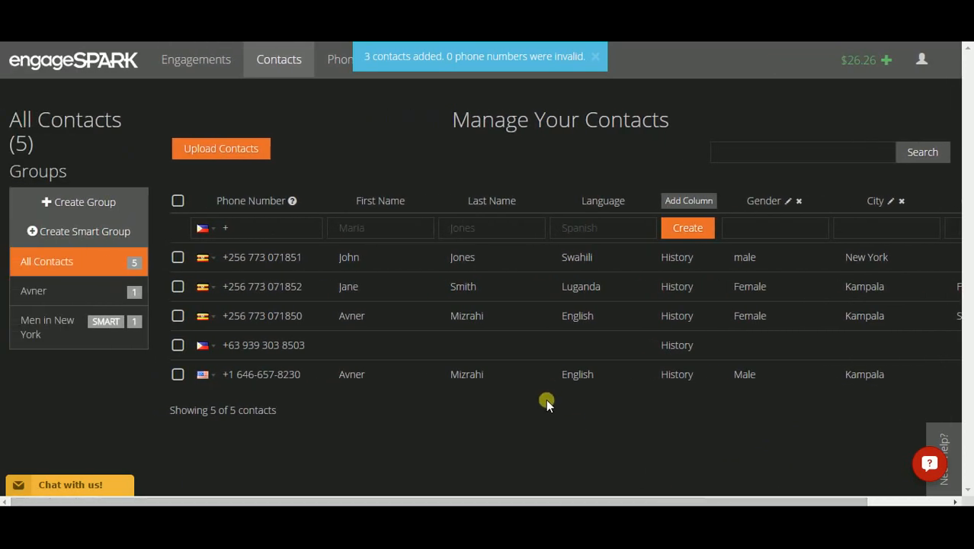
click(221, 148)
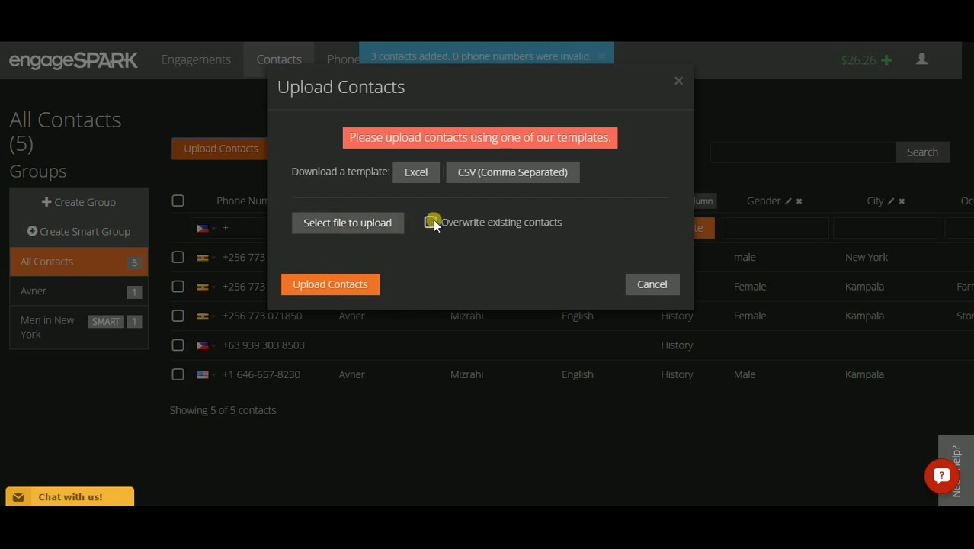
click(432, 222)
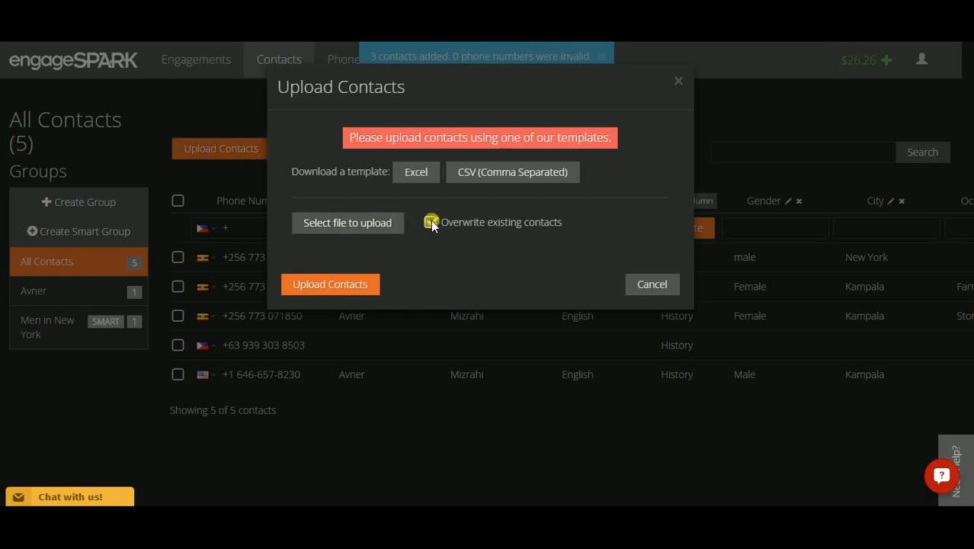
click(432, 222)
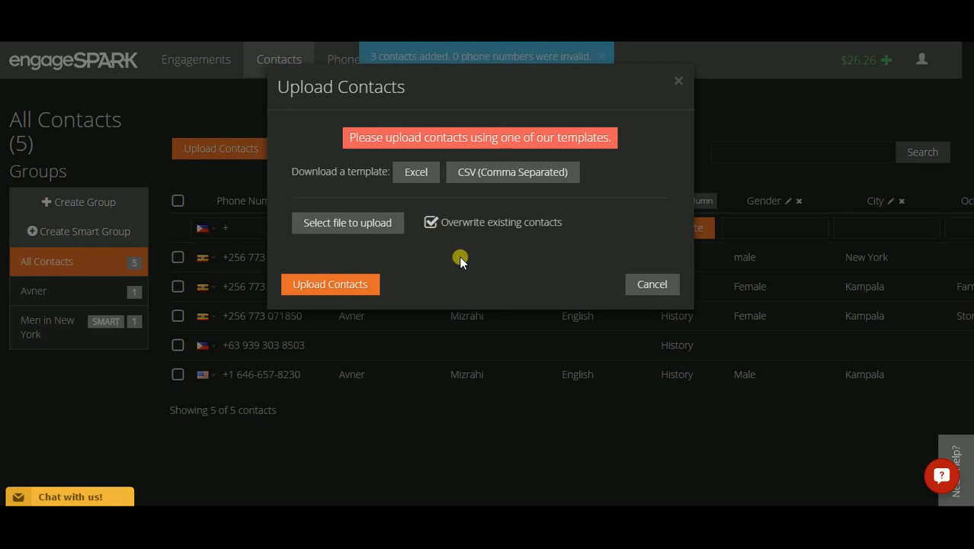
mouse_move(677, 302)
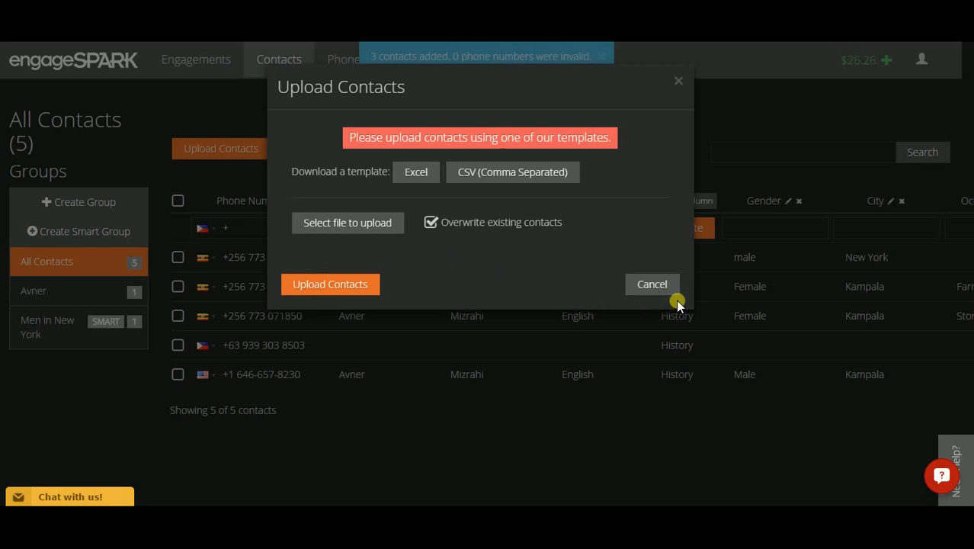
click(652, 284)
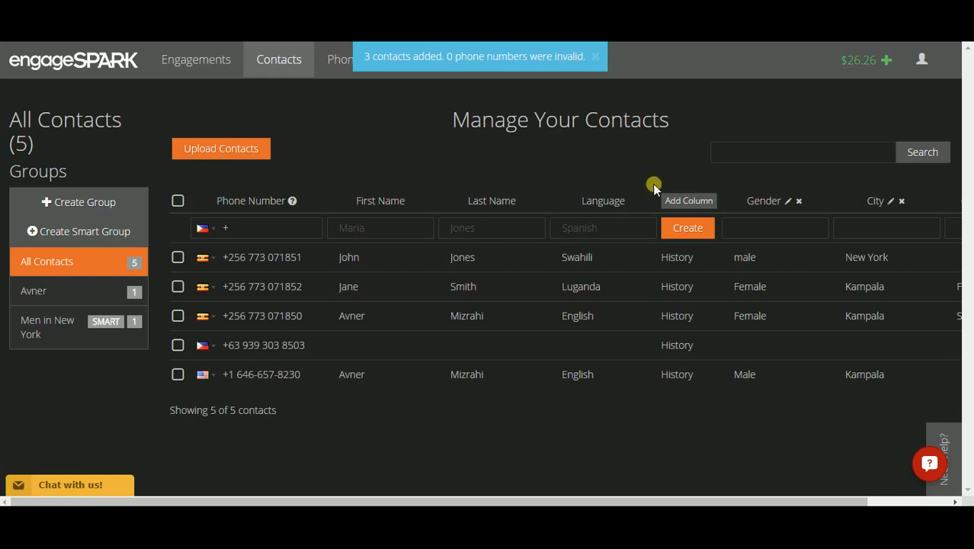
mouse_move(387, 190)
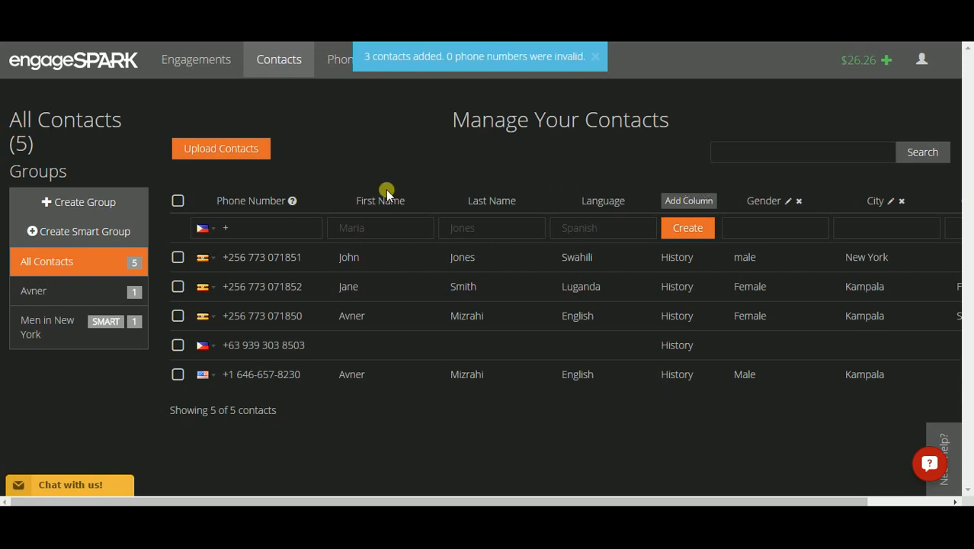
mouse_move(641, 149)
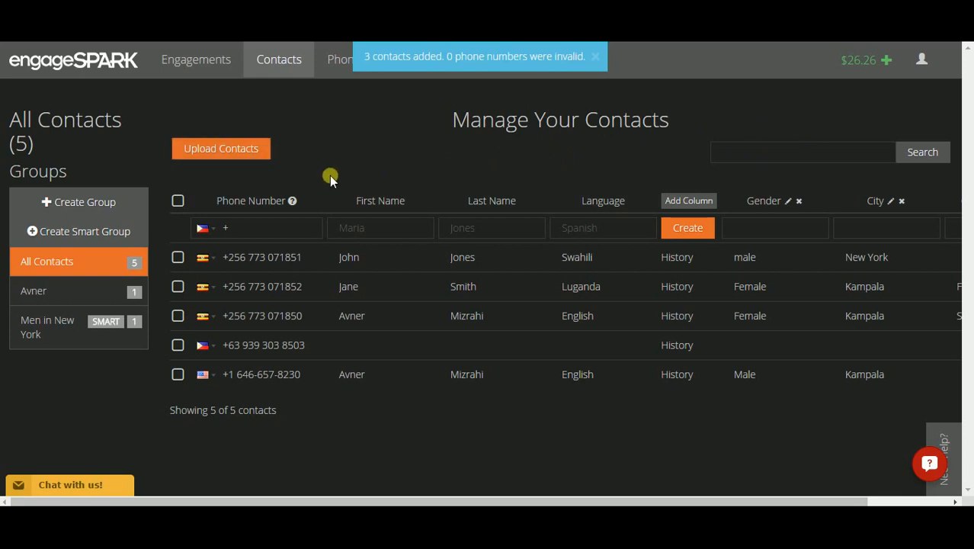
mouse_move(359, 150)
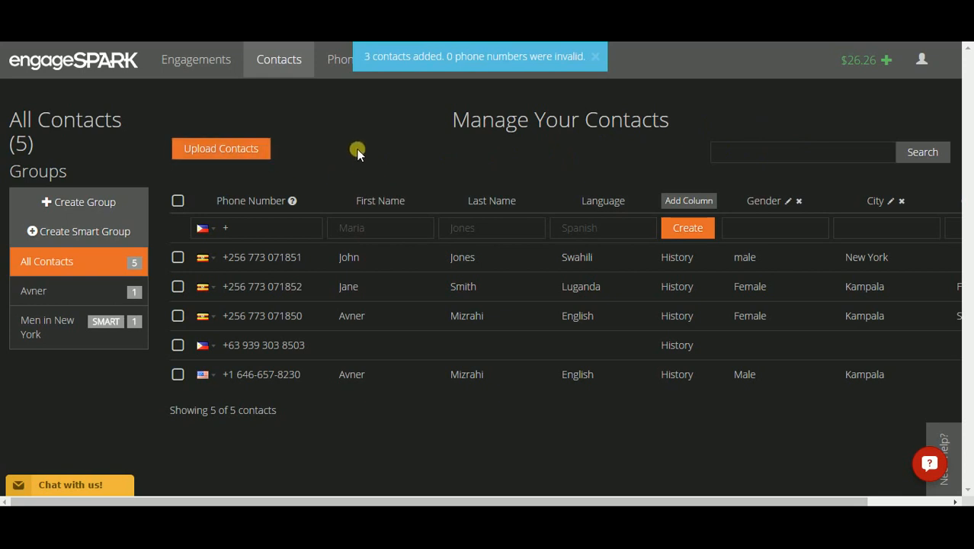